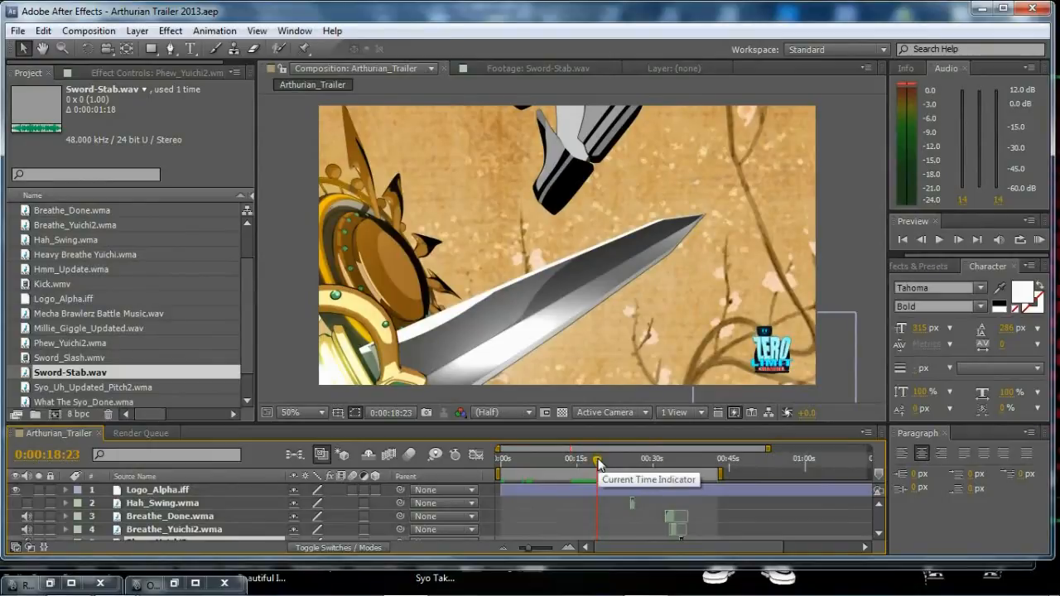
mouse_move(795, 277)
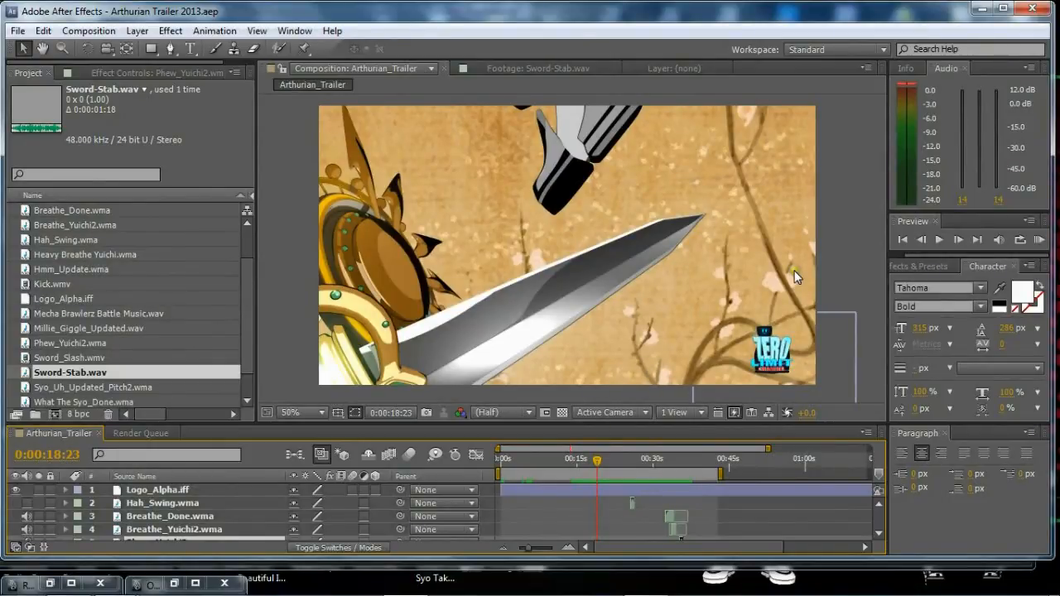
mouse_move(807, 228)
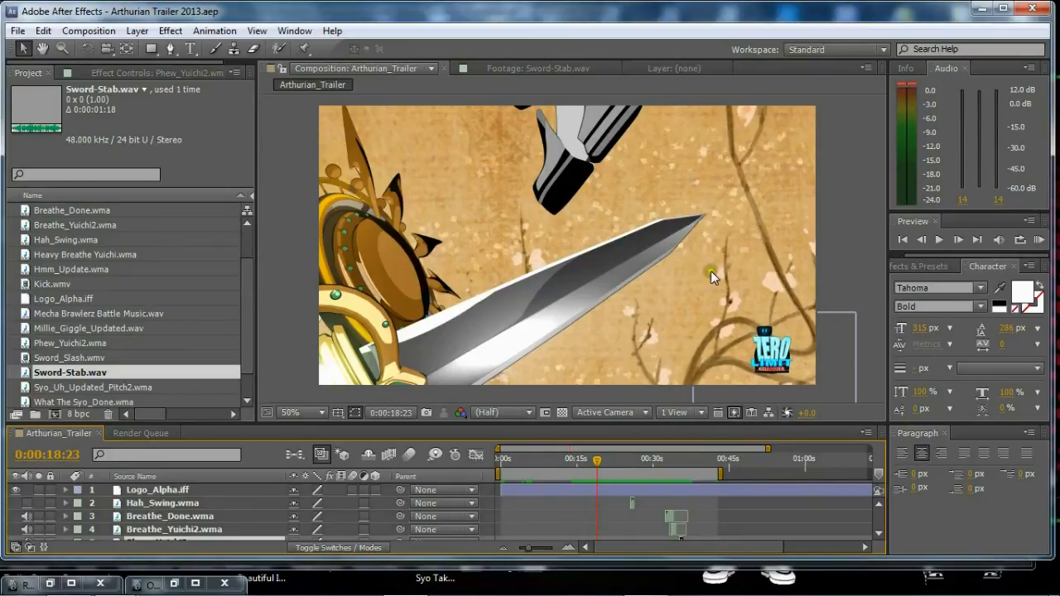
mouse_move(598, 460)
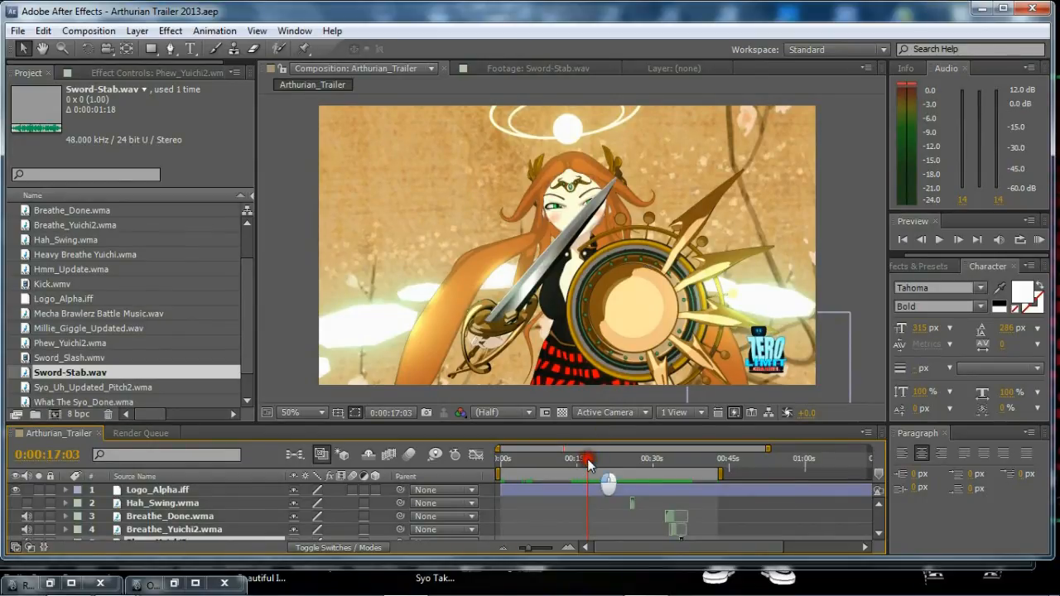
Step: Scrub through the trailer shots, then open the Outliner for the toon-ball scene
drag(588, 462, 594, 461)
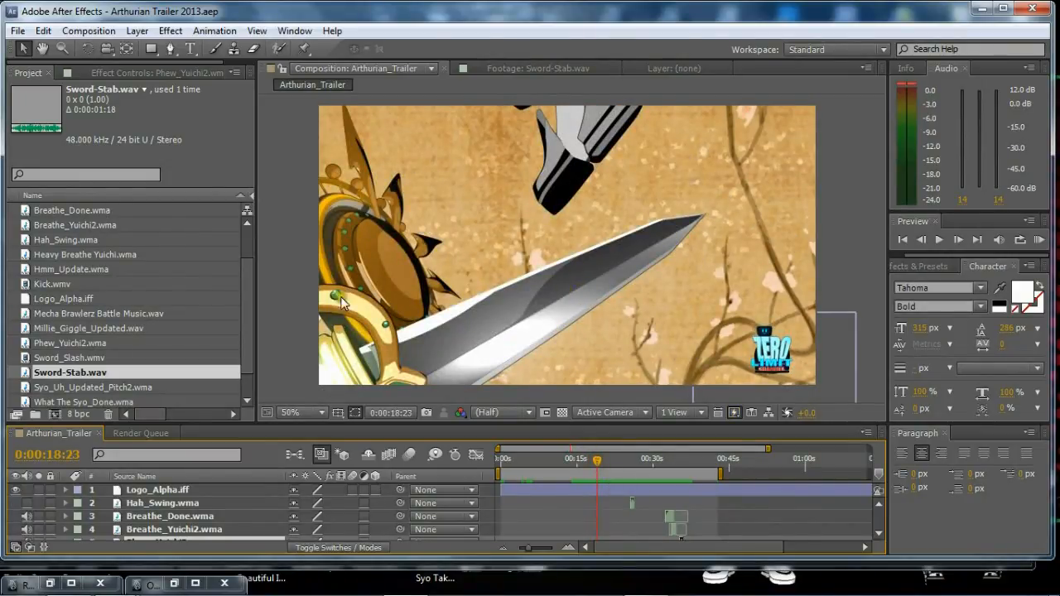
mouse_move(472, 232)
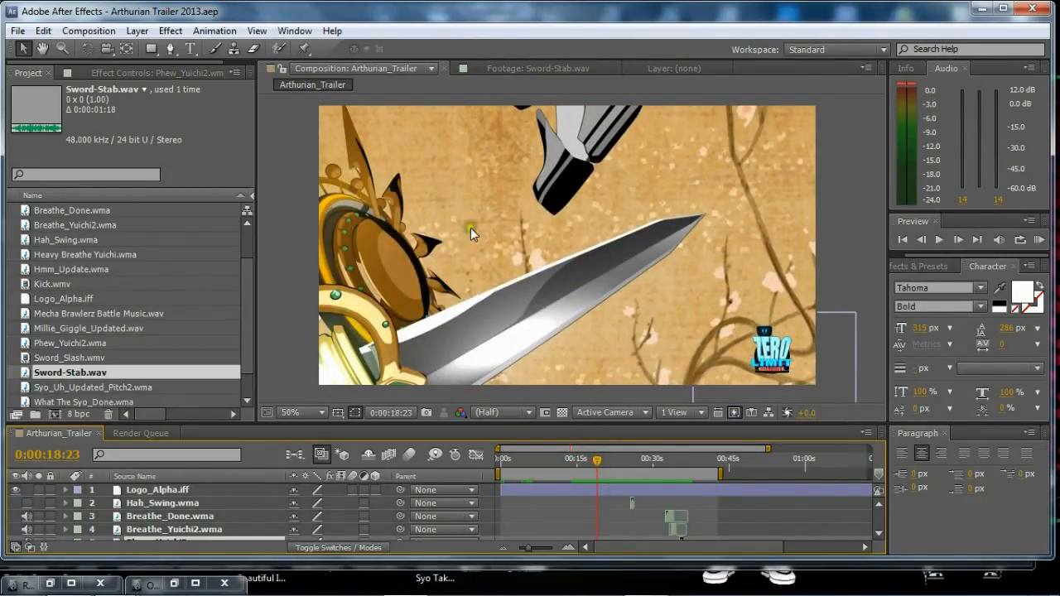
mouse_move(598, 464)
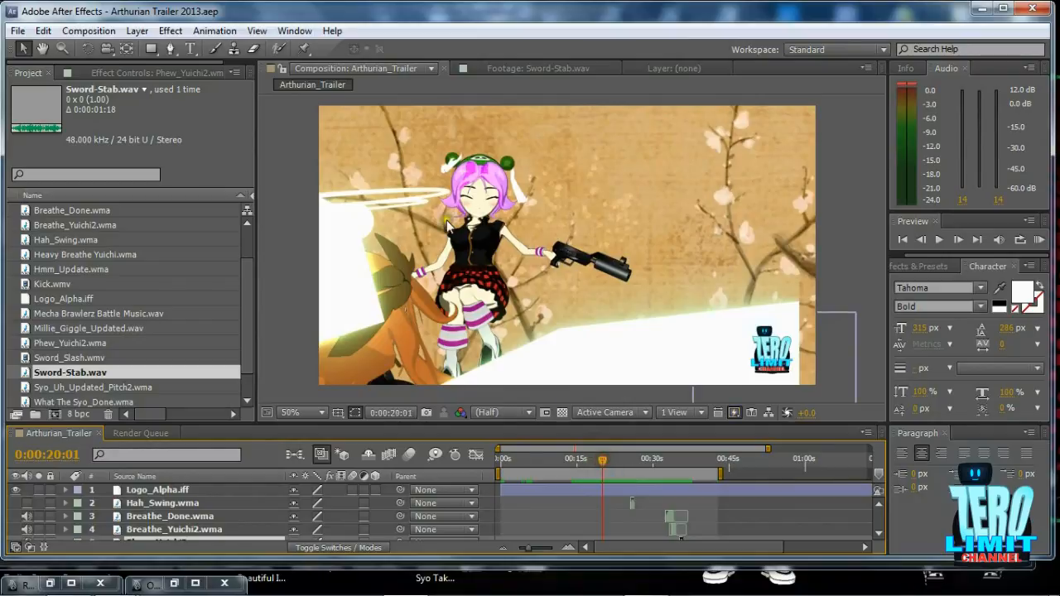
mouse_move(463, 242)
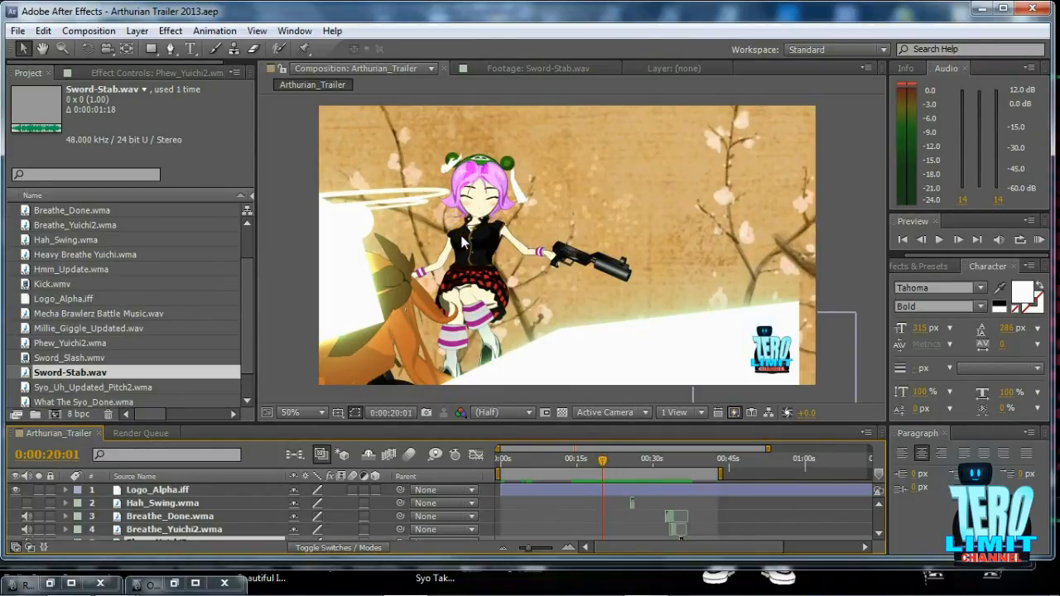
mouse_move(562, 391)
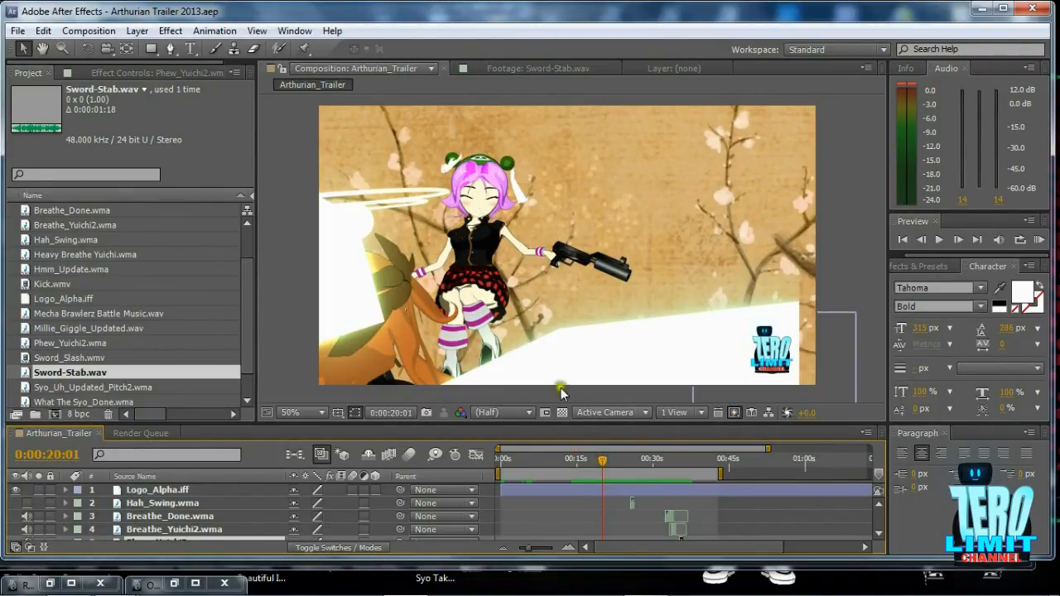
drag(602, 459, 606, 458)
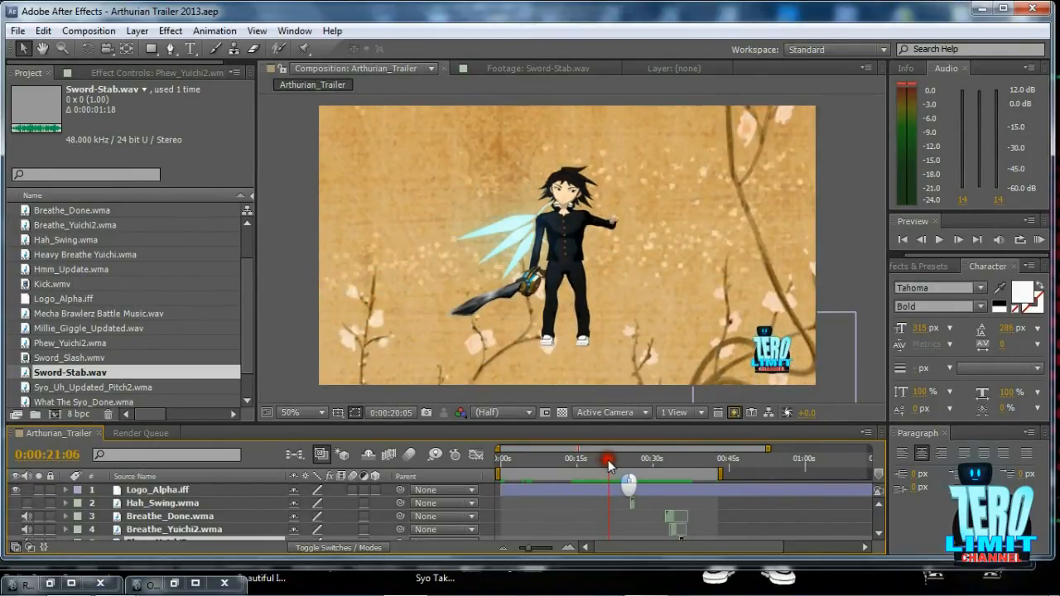
drag(607, 461, 603, 461)
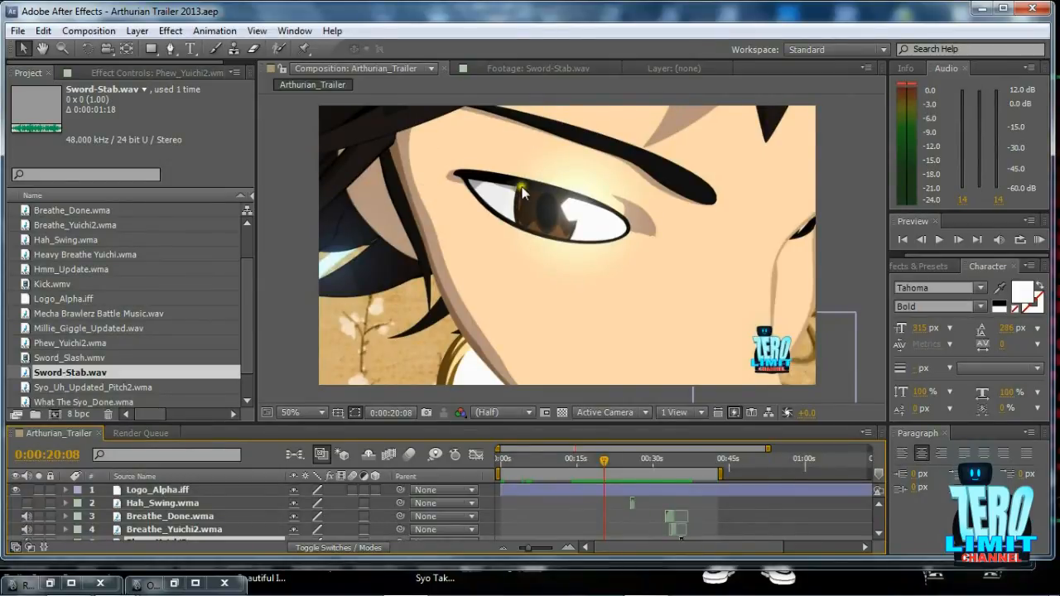
mouse_move(420, 277)
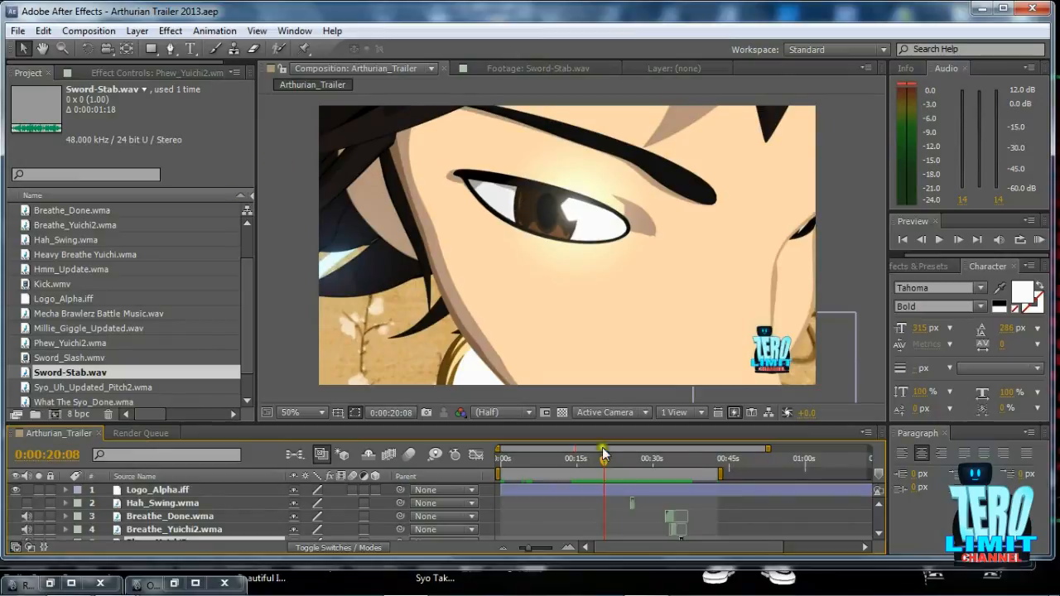
drag(603, 458, 609, 458)
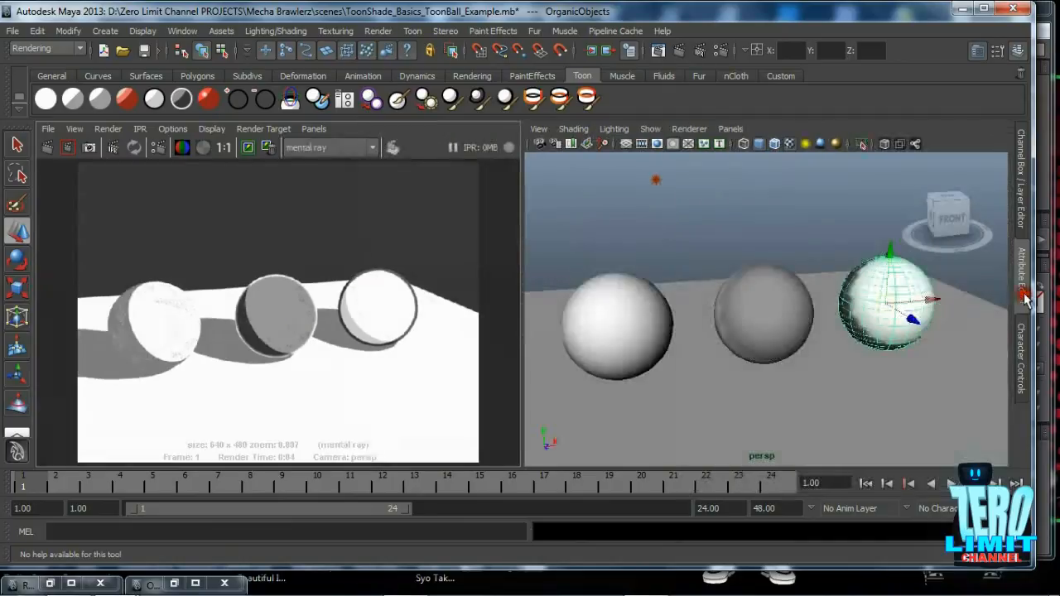
click(224, 148)
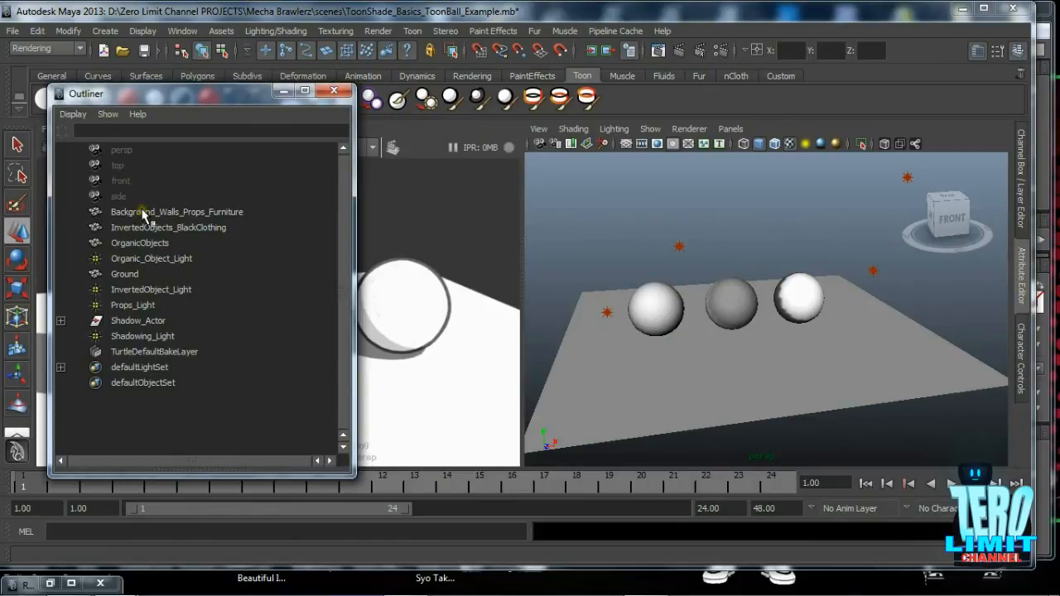
Step: Select Ground and the three sphere groups in turn to inspect their Channel Box values
click(124, 274)
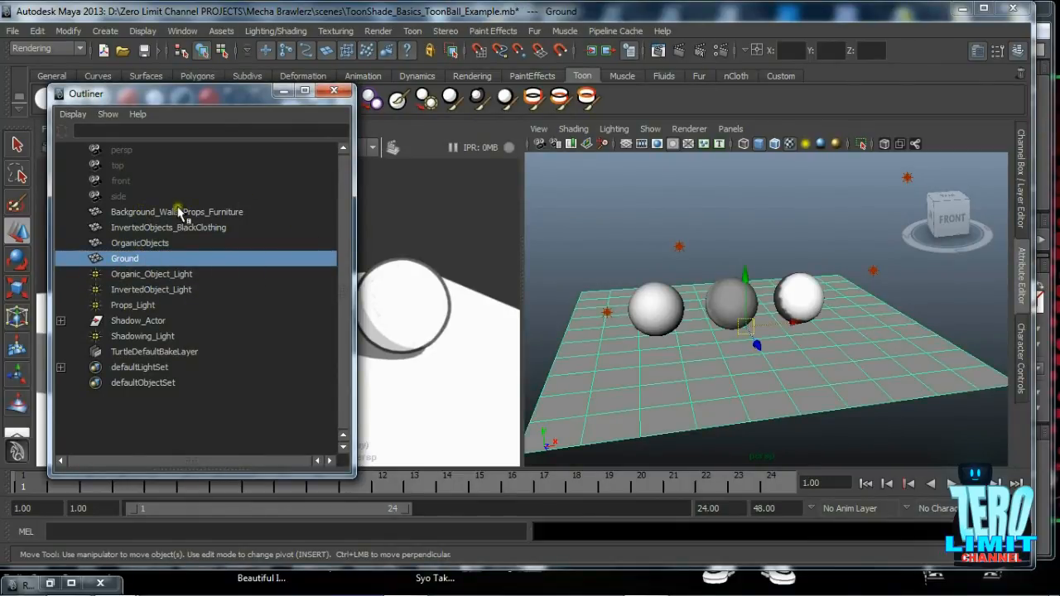
click(176, 211)
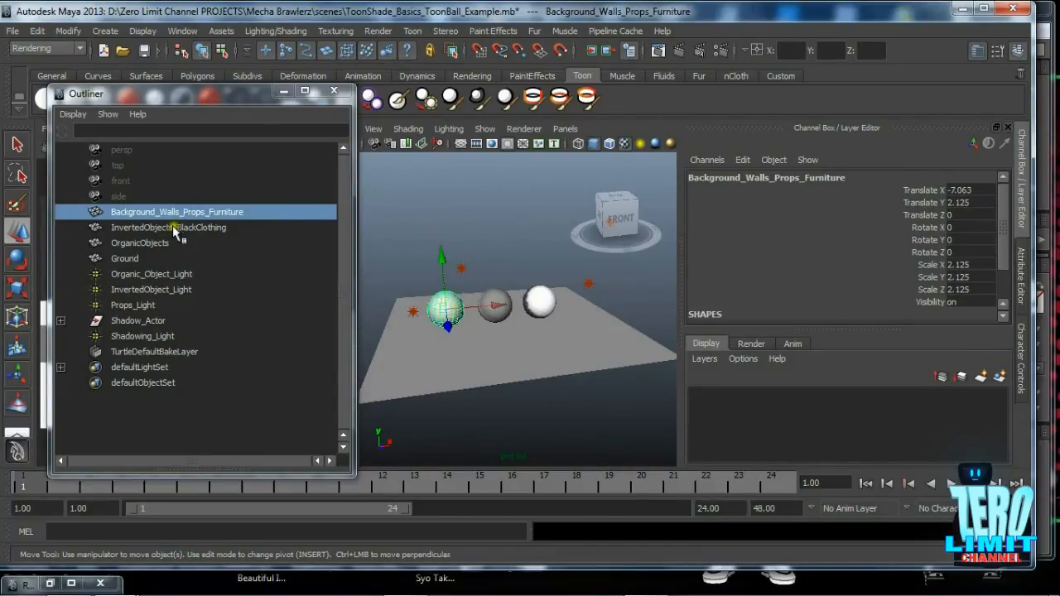
click(168, 227)
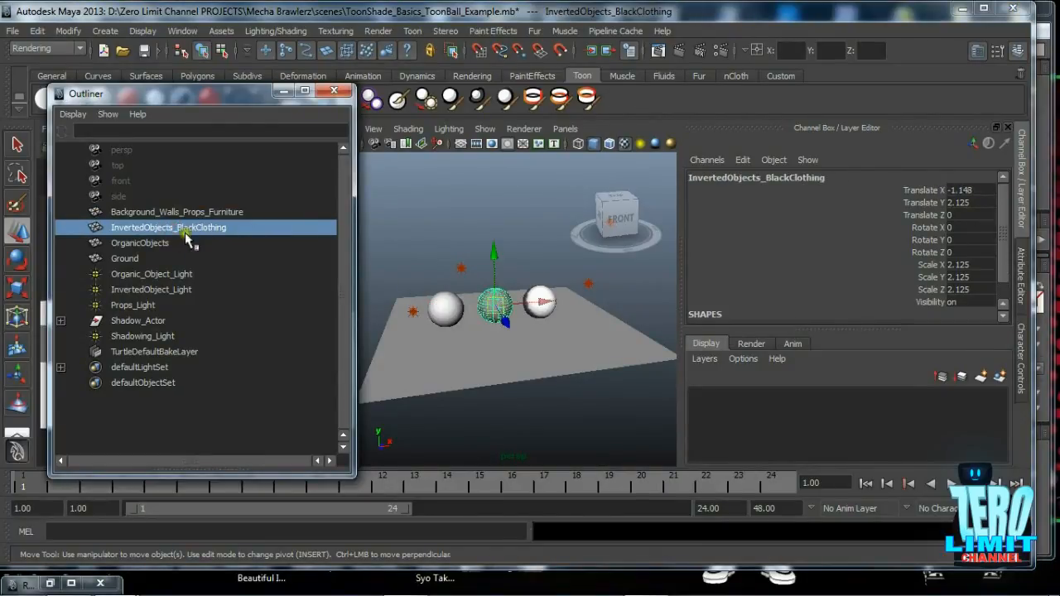
click(139, 243)
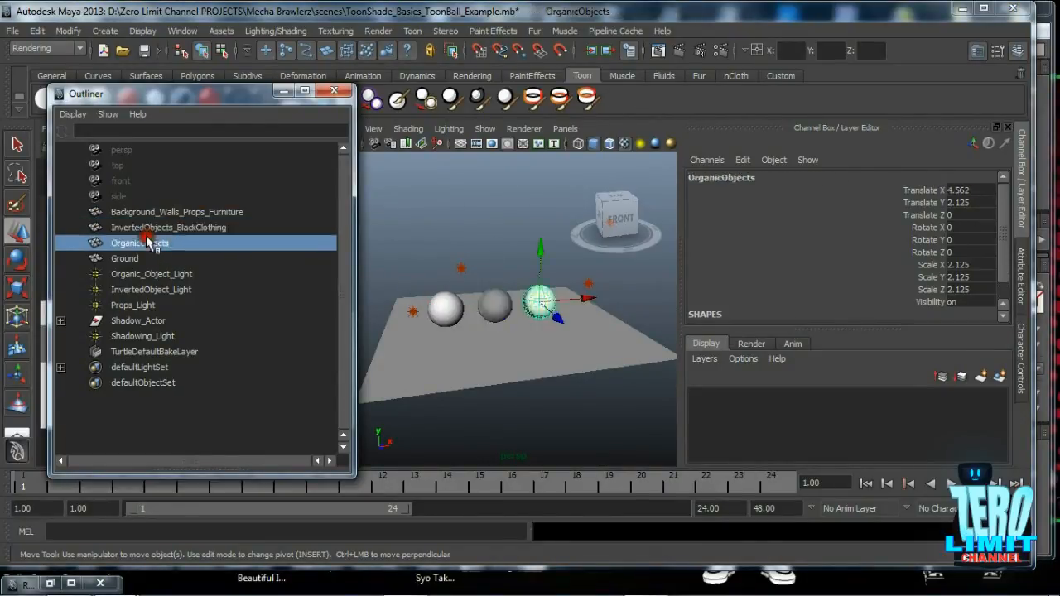
click(124, 258)
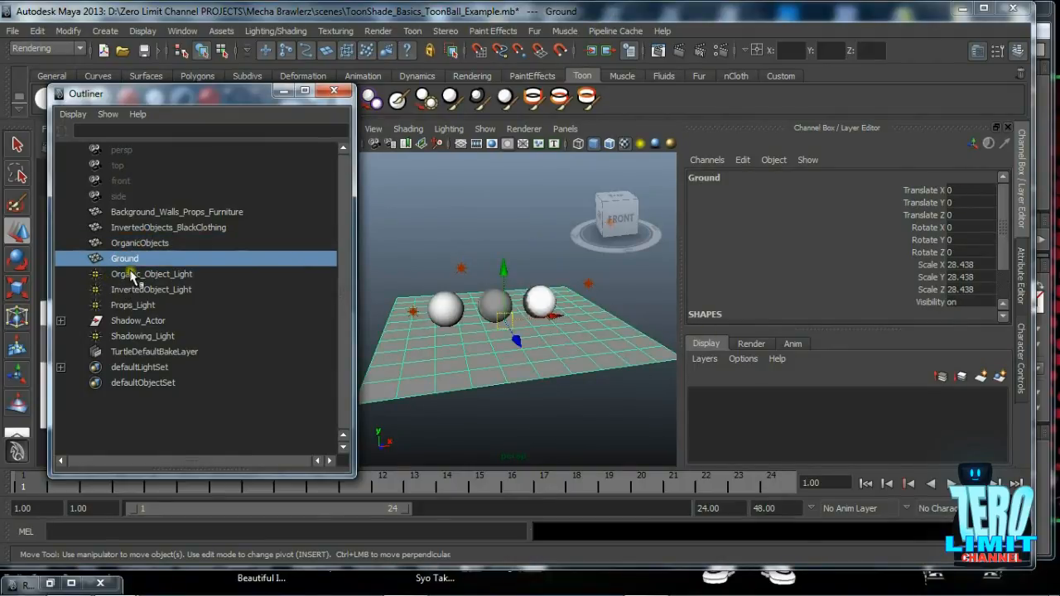
Step: Select the Shadowing, Organic_Object and InvertedObject lights in turn to inspect them
click(142, 336)
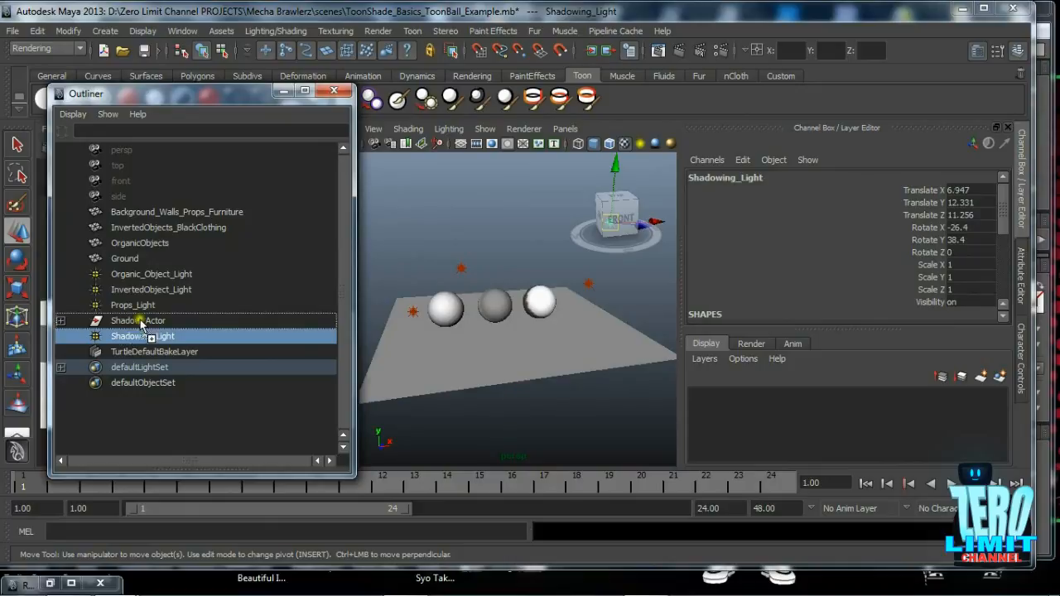
click(151, 274)
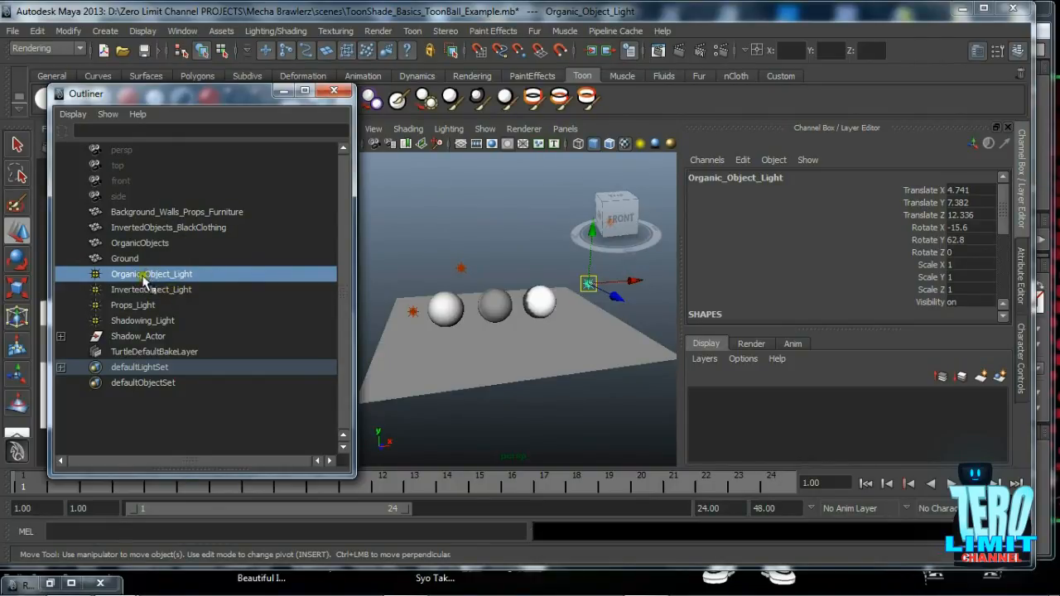
click(150, 289)
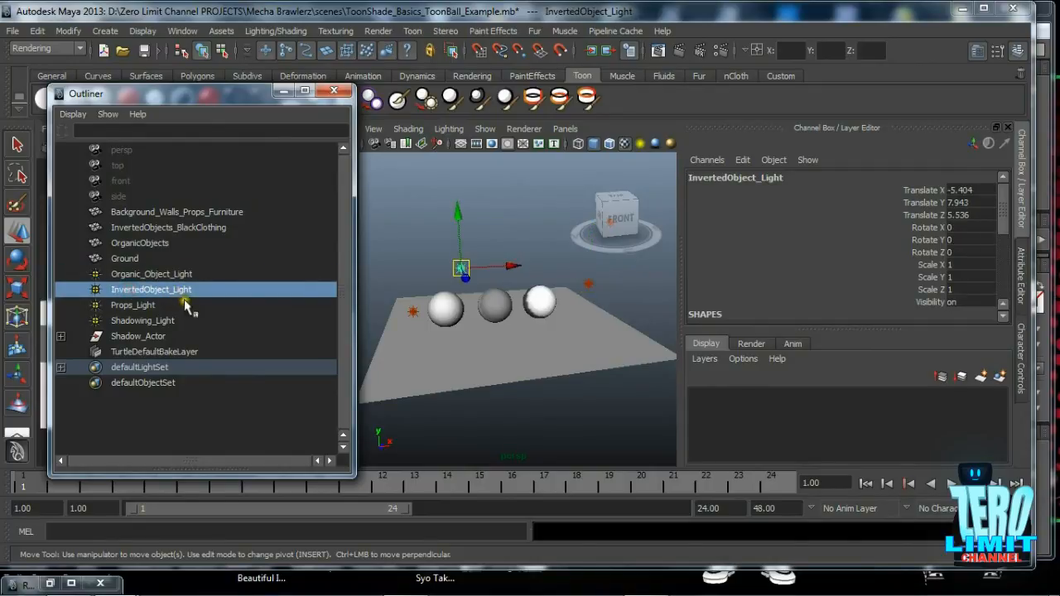
click(142, 321)
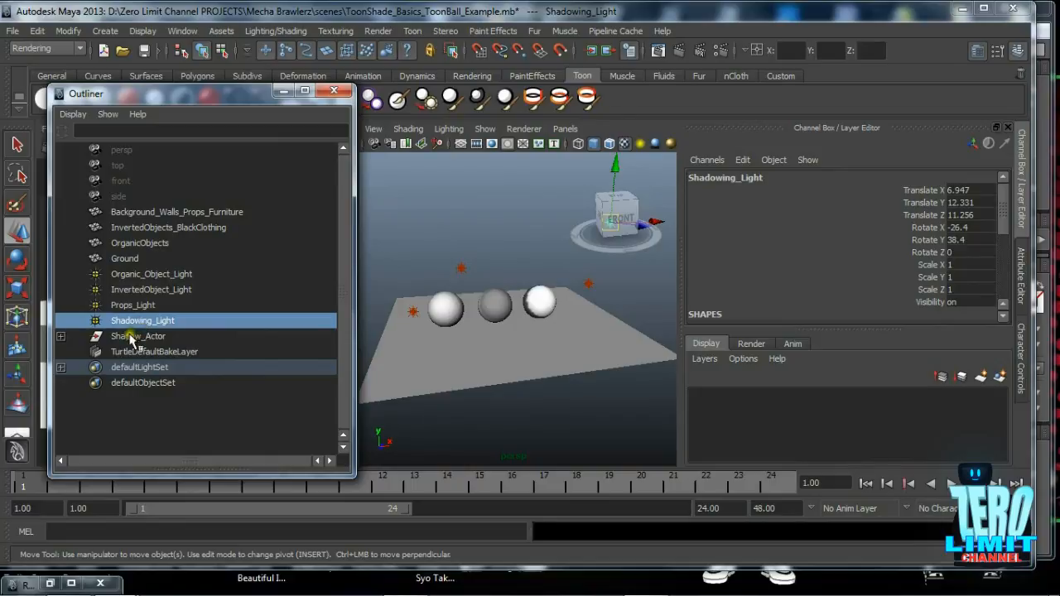
Step: Expand and select the Shadow_Actor set, showing all three sphere groups as its members
click(138, 335)
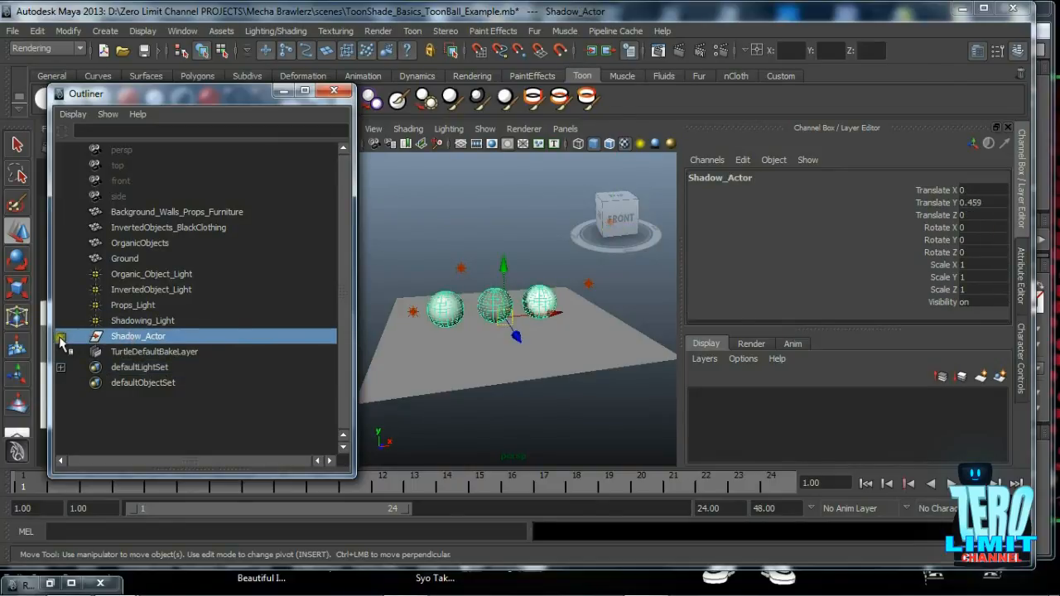
click(61, 337)
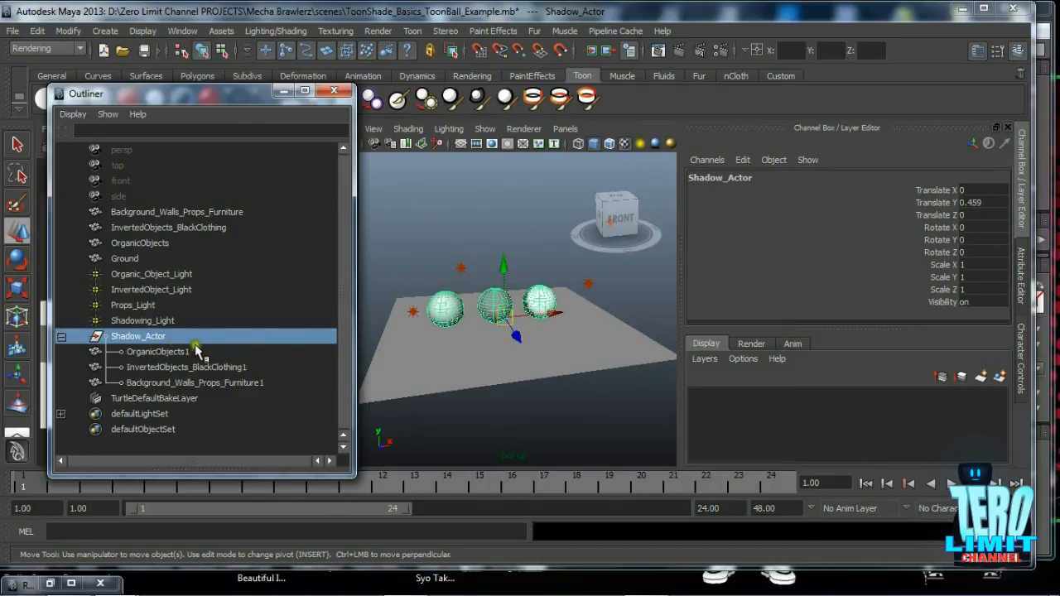
mouse_move(186, 214)
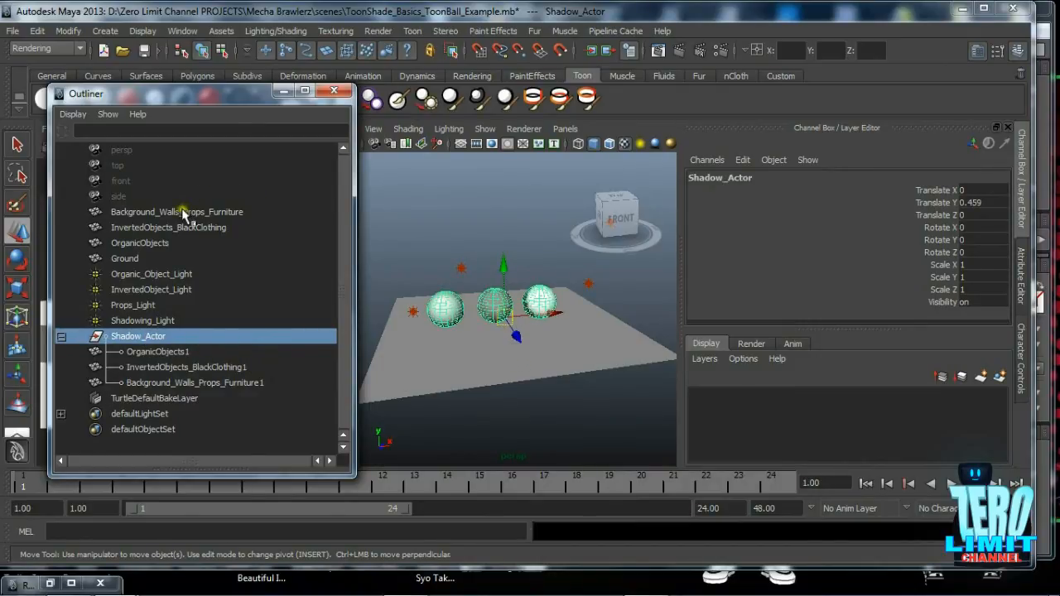
click(140, 243)
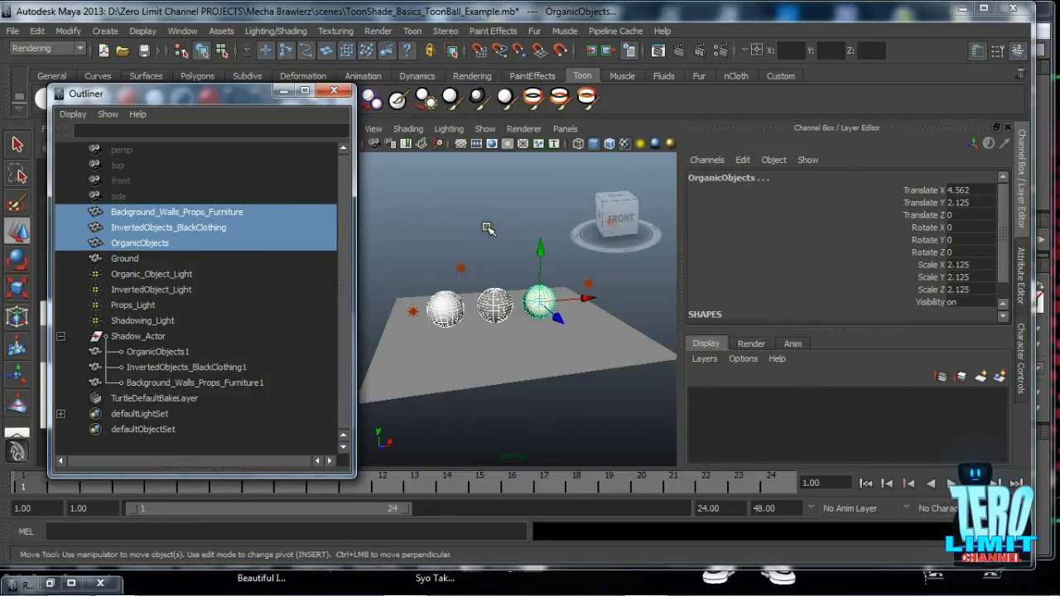
mouse_move(464, 251)
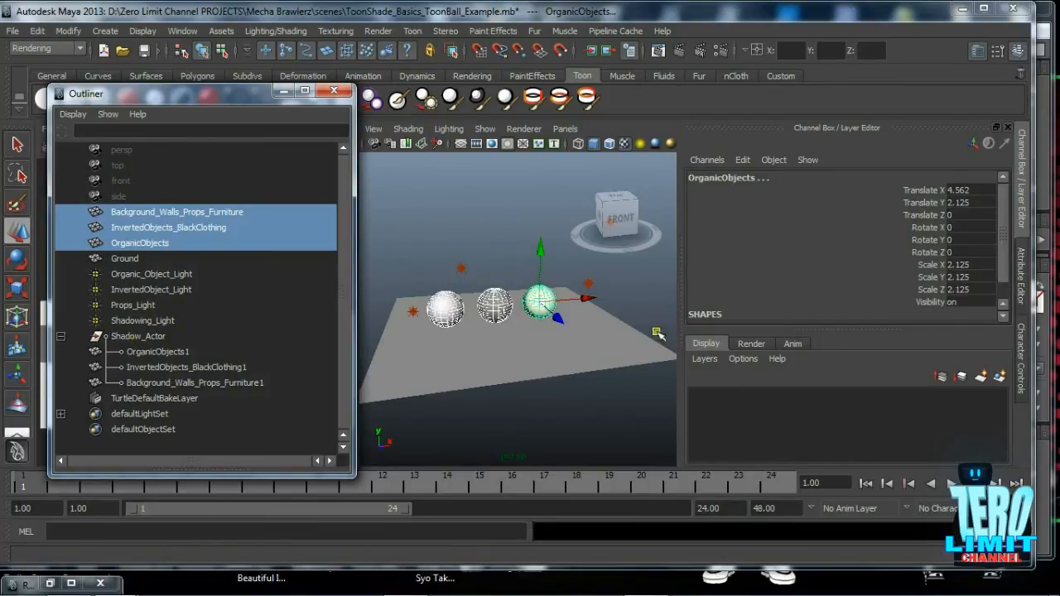
click(143, 320)
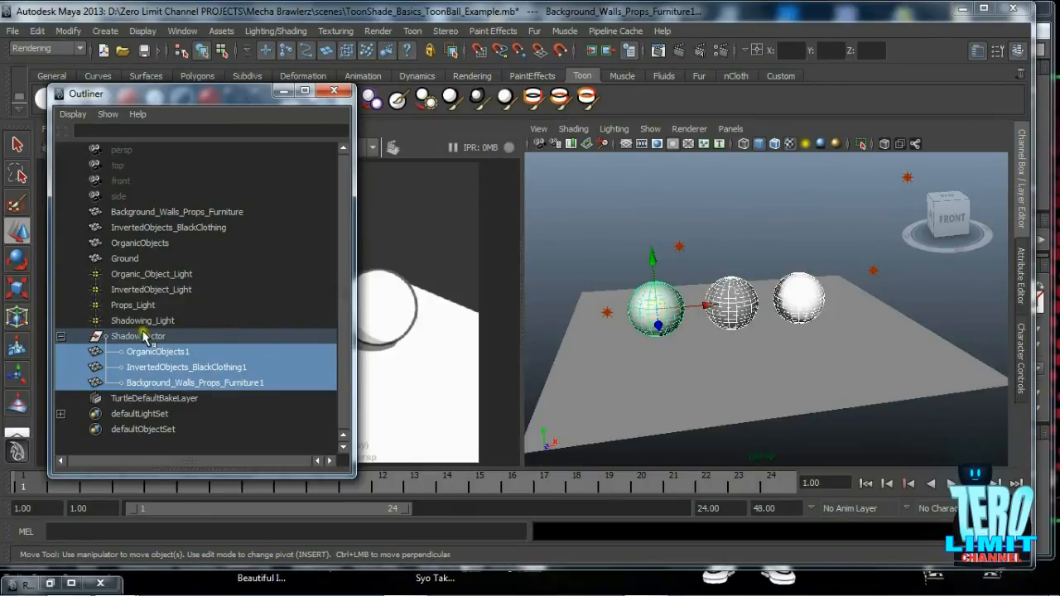
click(138, 336)
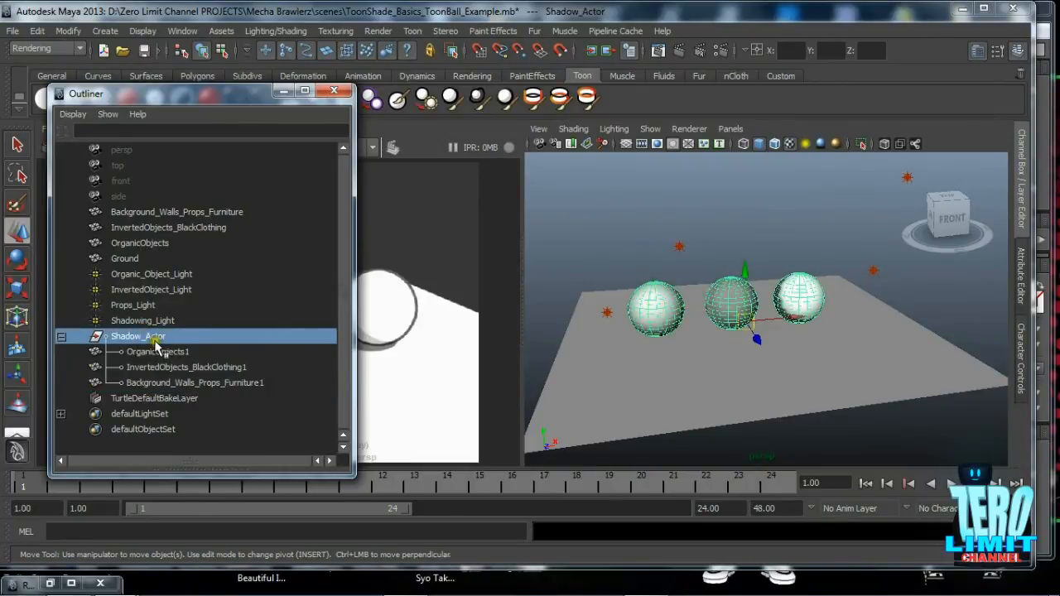
mouse_move(874, 234)
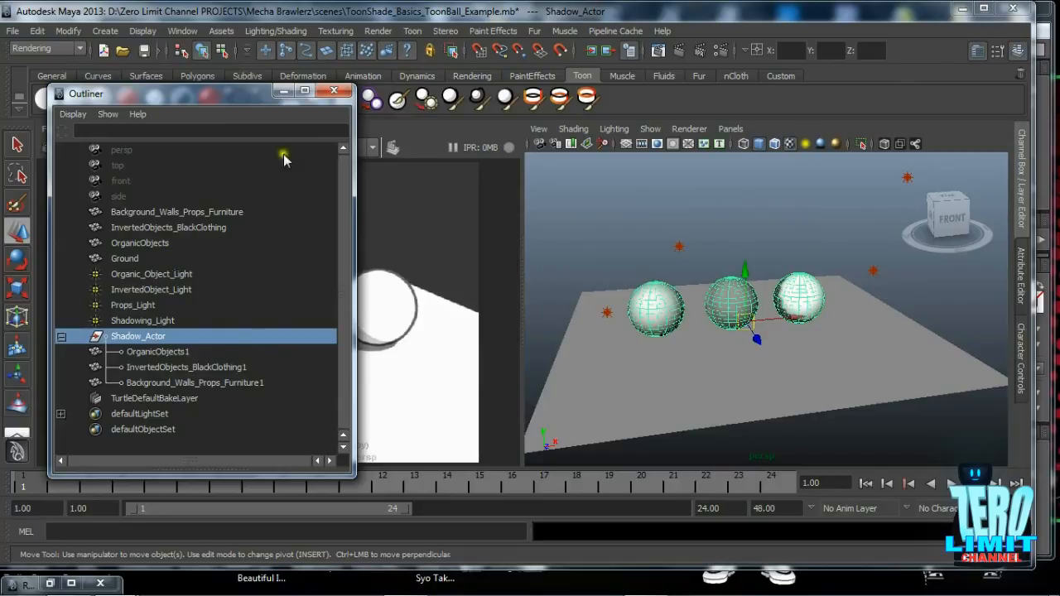
Step: In Light-Centric Light Linking, view what the Organic_Object, InvertedObject and Props lights illuminate
click(182, 31)
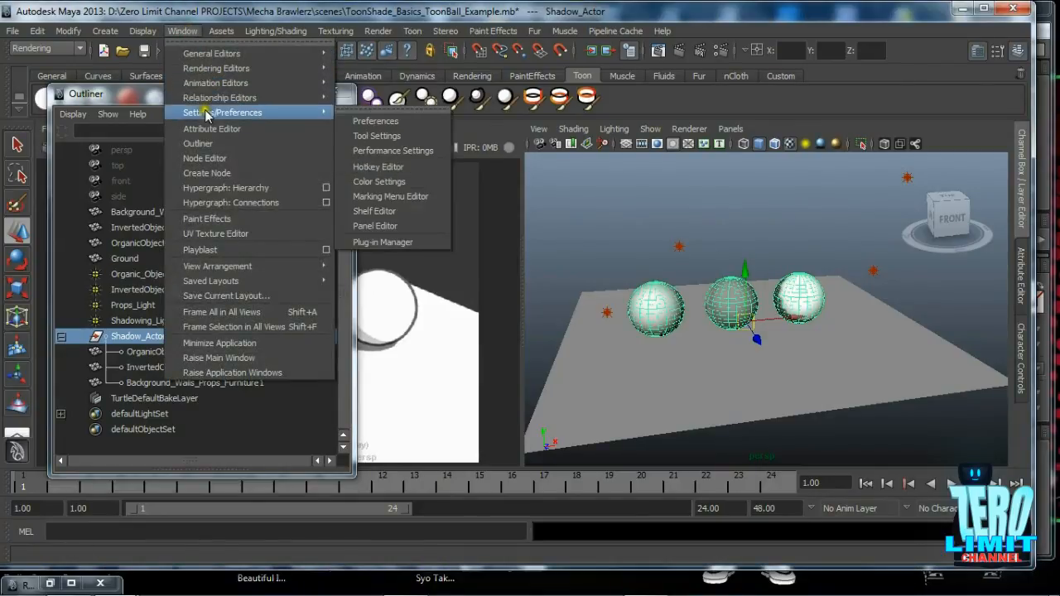
mouse_move(298, 112)
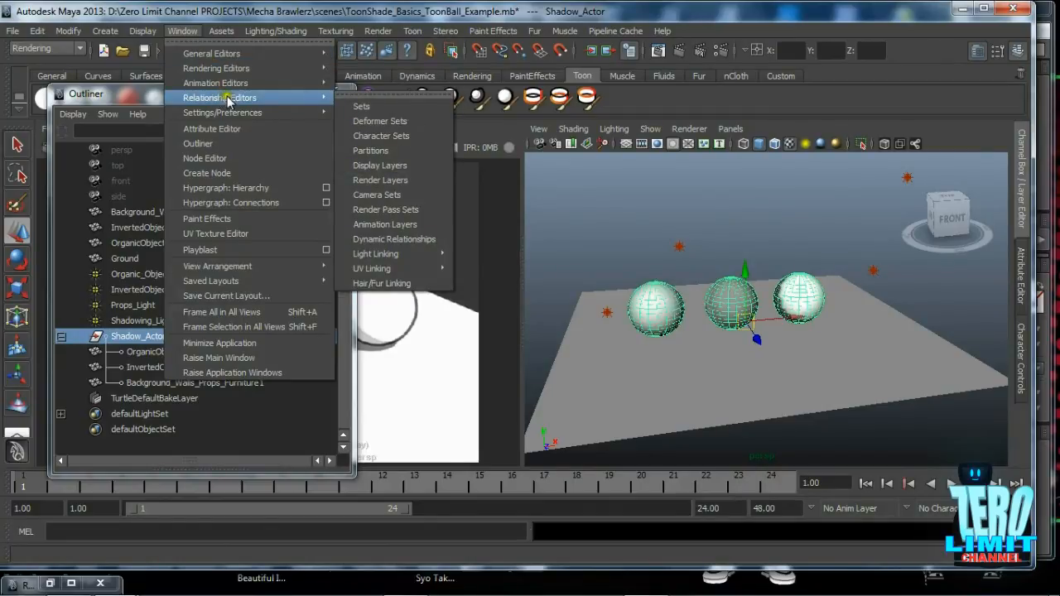
mouse_move(375, 253)
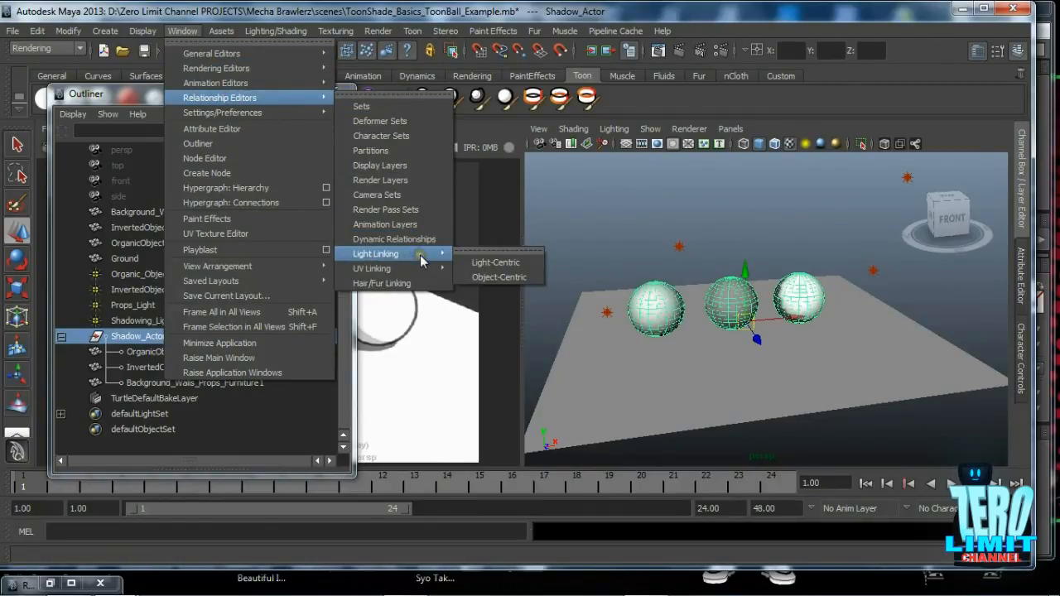
mouse_move(496, 261)
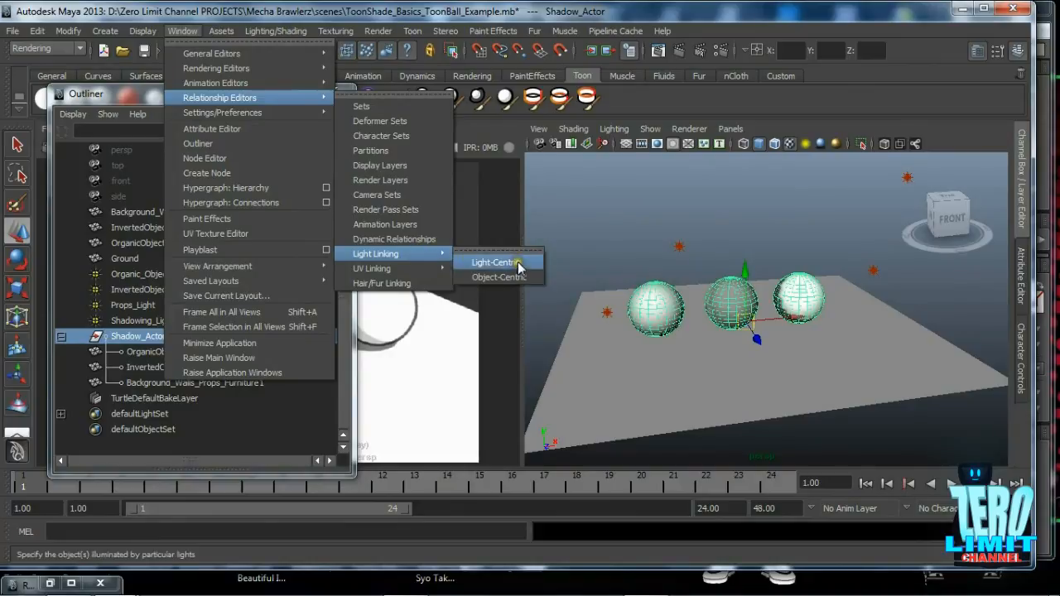
click(493, 261)
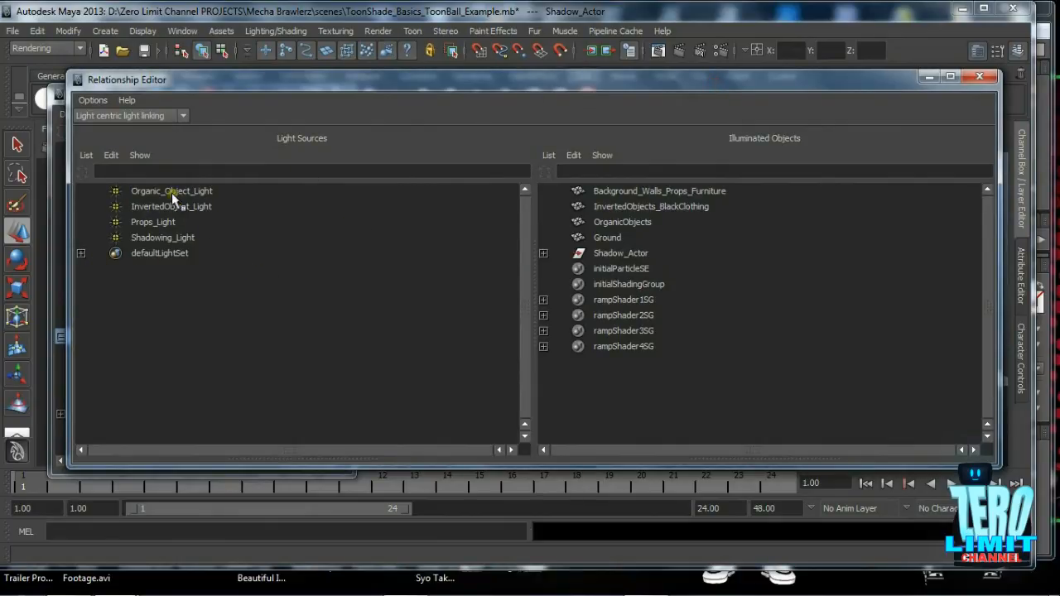
click(171, 190)
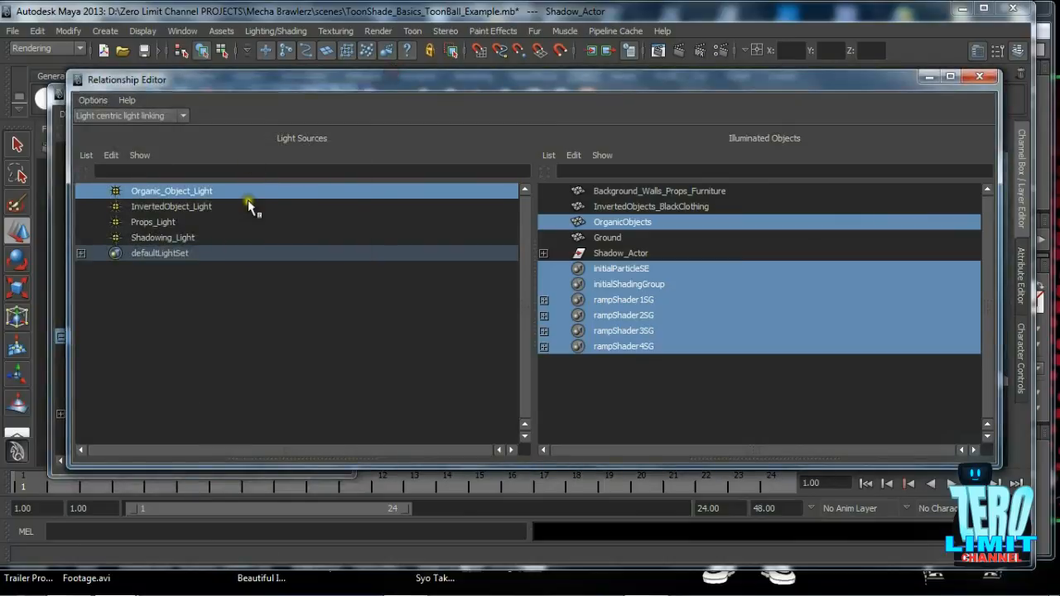
click(171, 206)
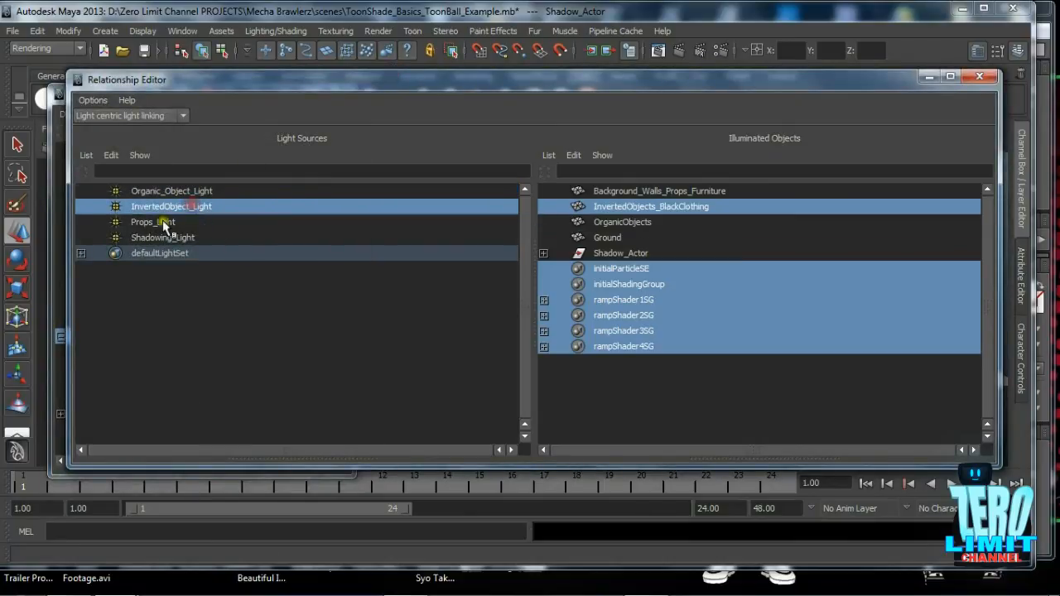
click(171, 190)
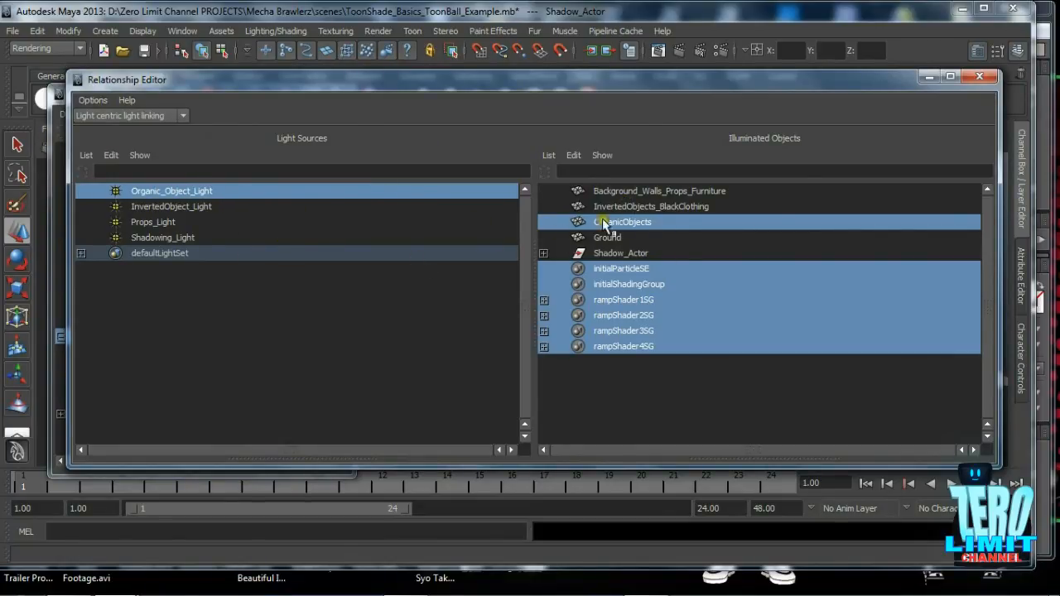
mouse_move(122, 221)
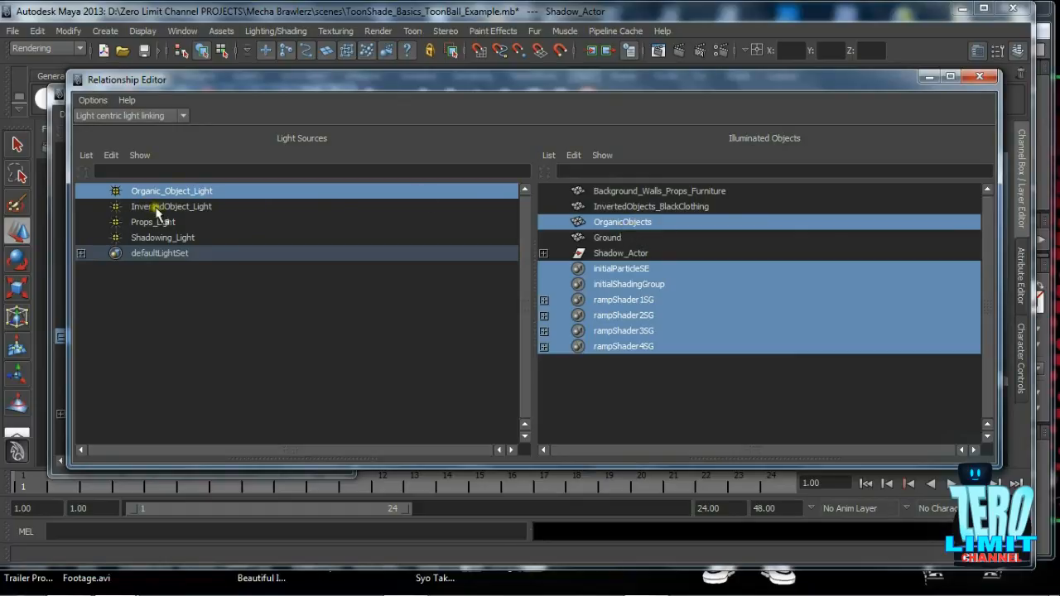
click(171, 206)
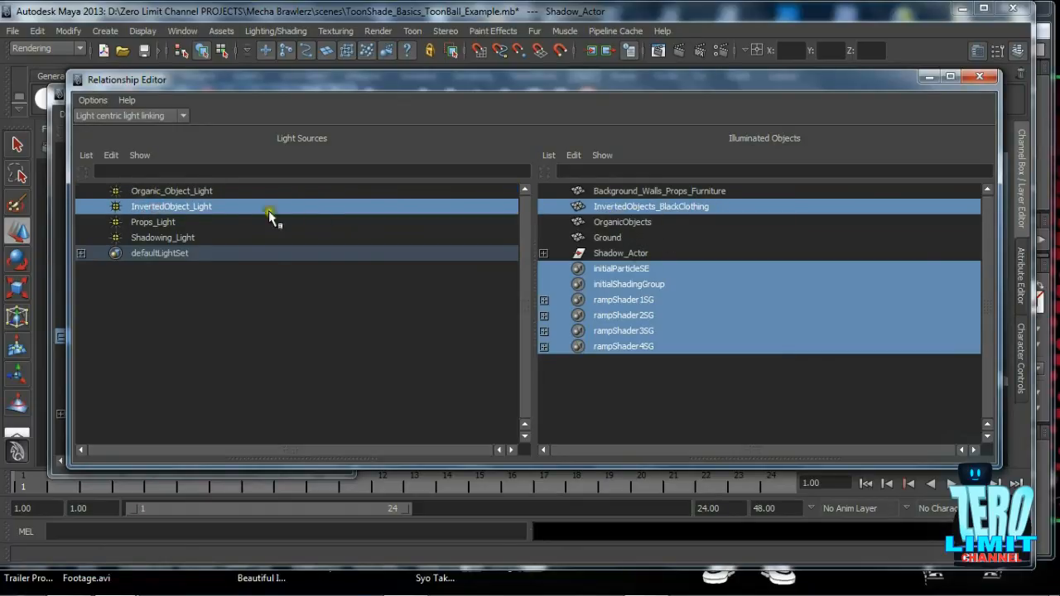
click(153, 222)
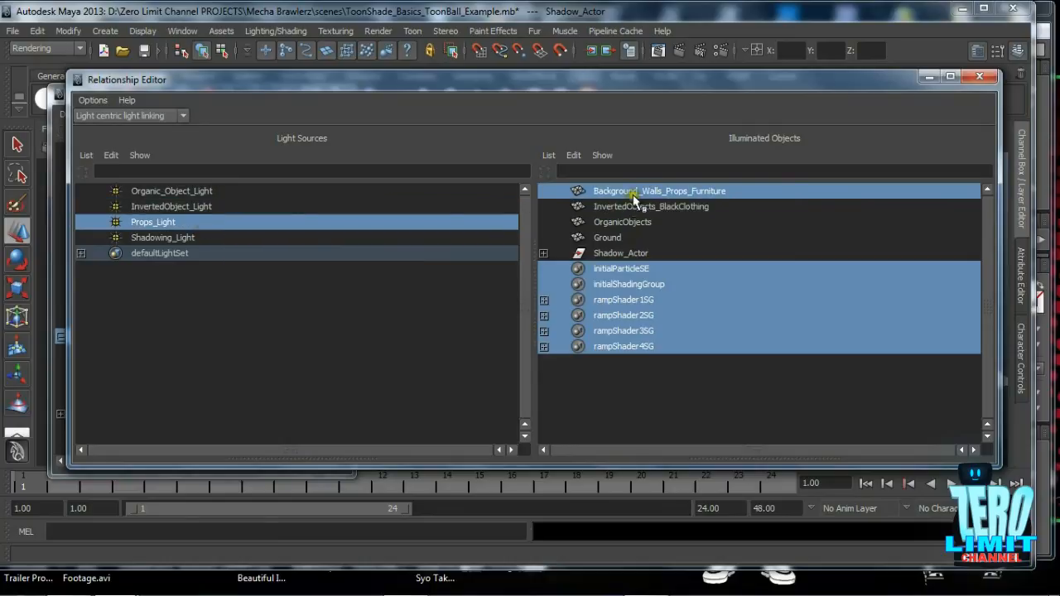
click(163, 238)
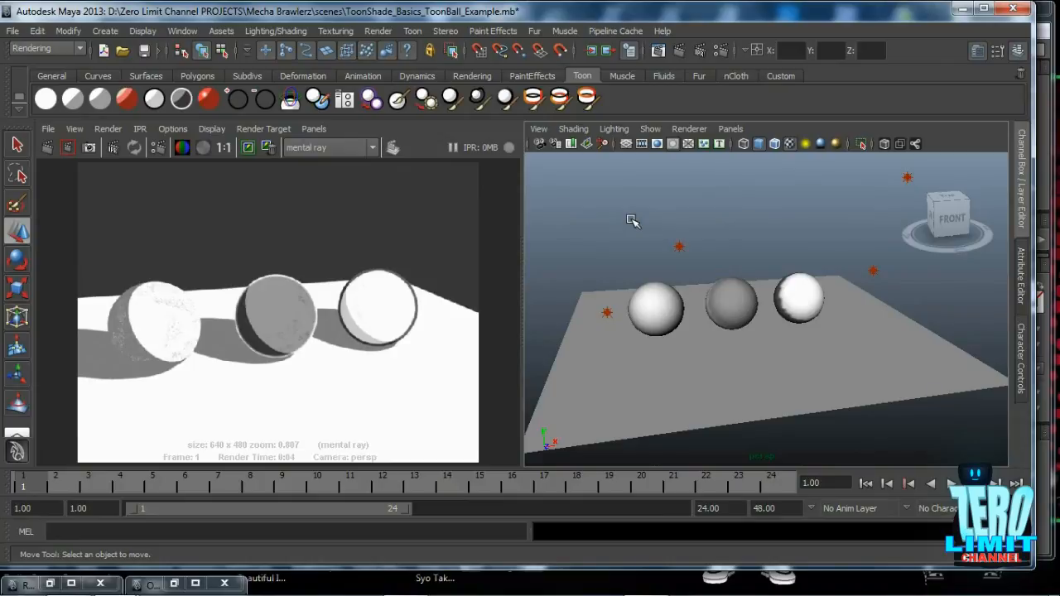
mouse_move(619, 284)
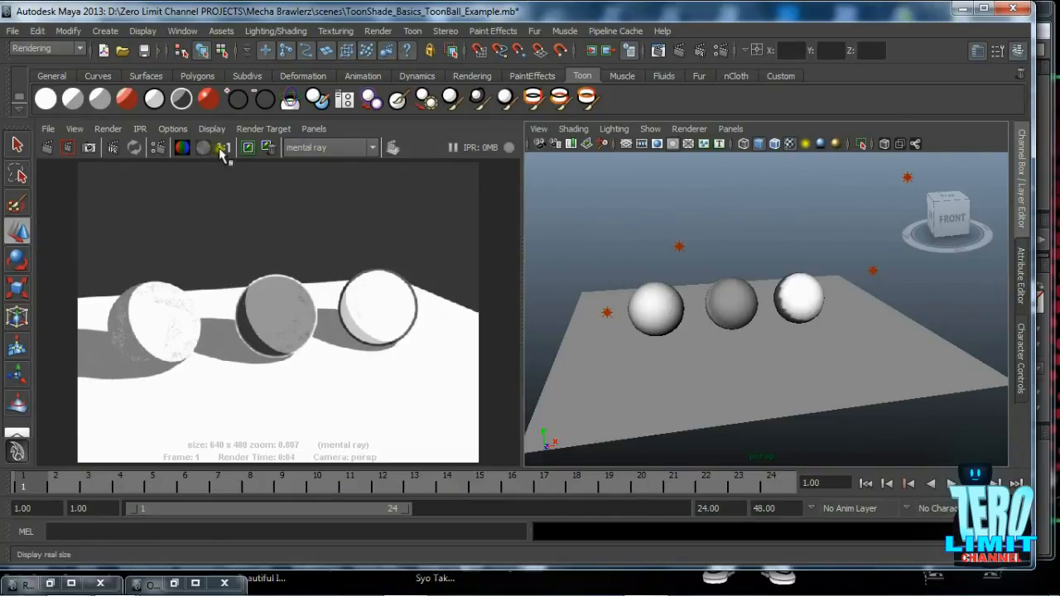
Step: Show the three-sphere toon render at 1:1 real size
click(223, 147)
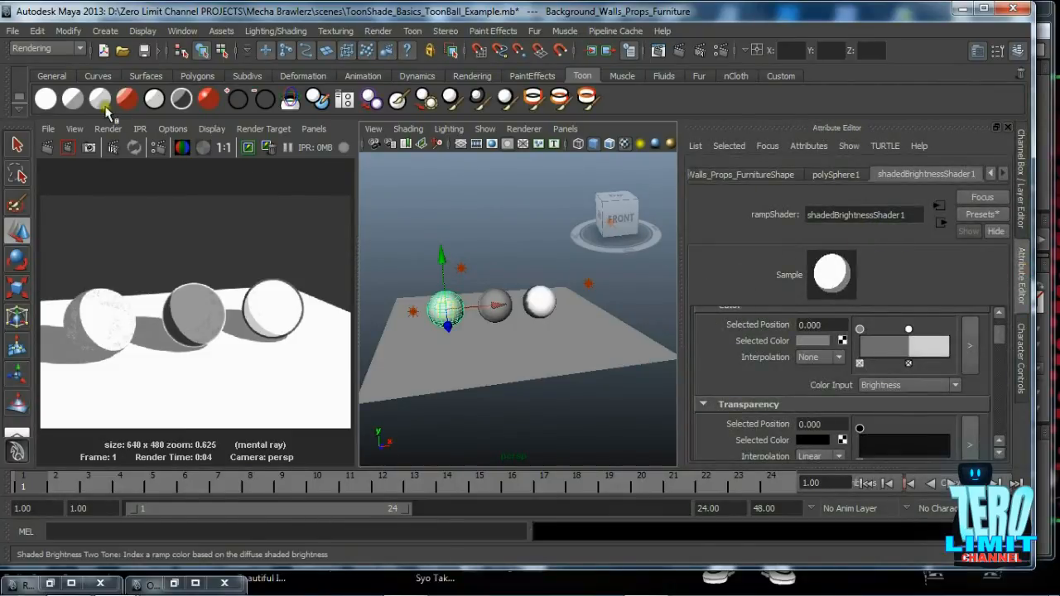
mouse_move(105, 112)
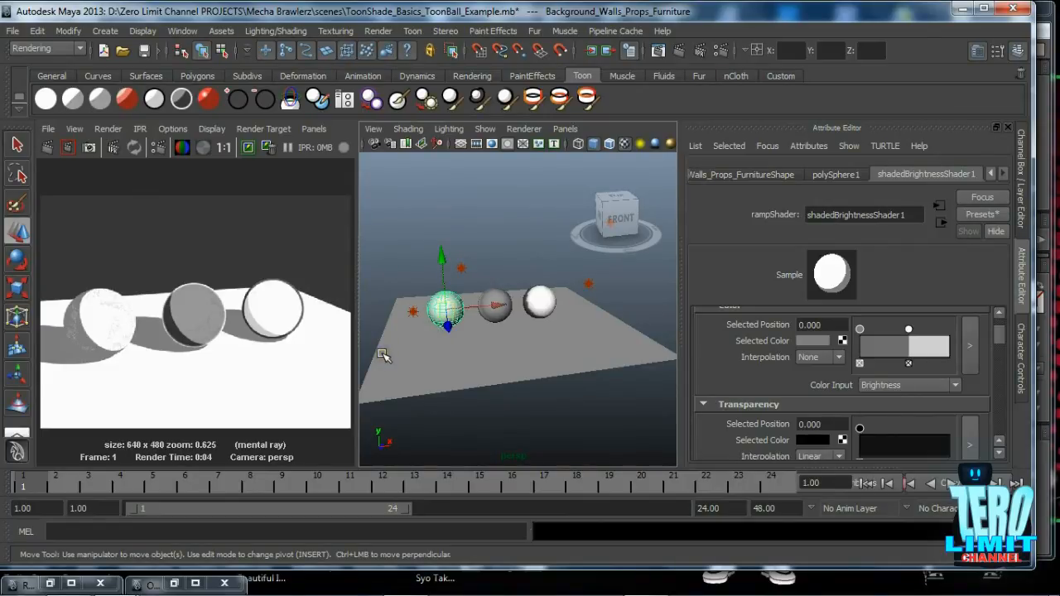
mouse_move(485, 360)
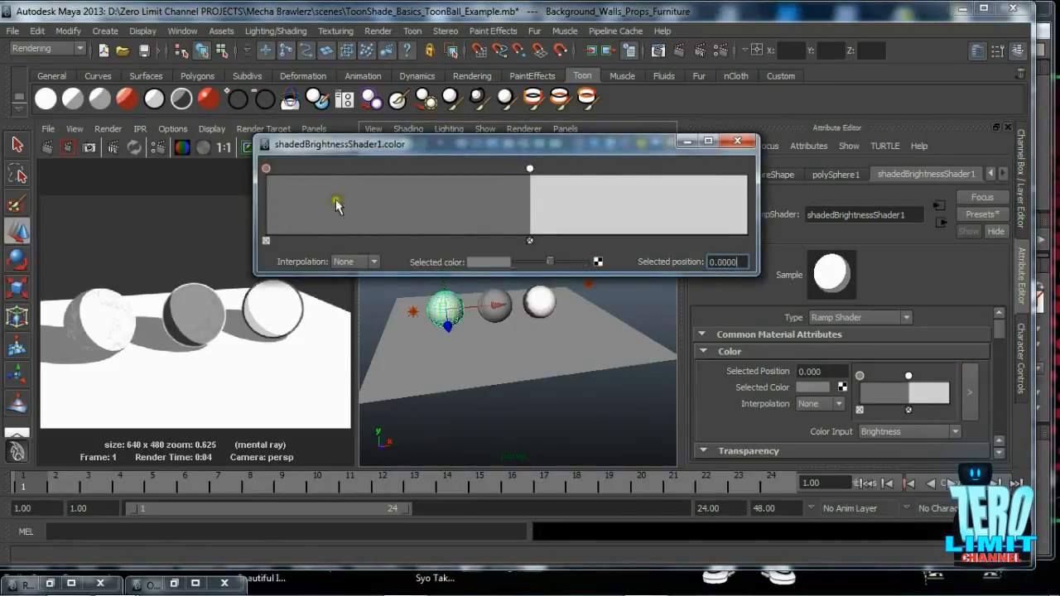
mouse_move(354, 204)
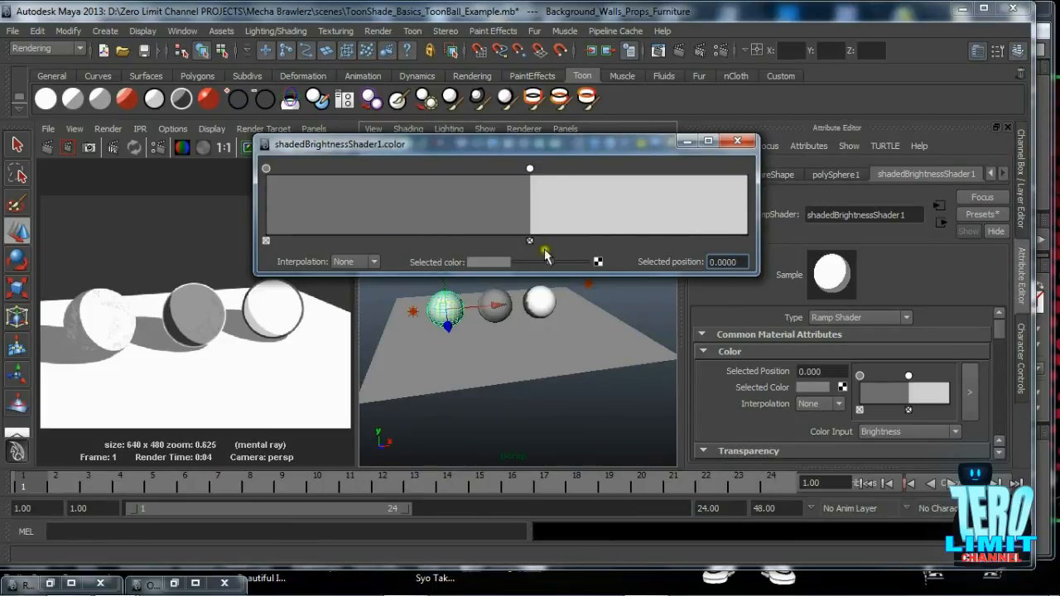
Step: Drag the white Color ramp marker to reposition the dark/light tone boundary
drag(530, 169, 549, 169)
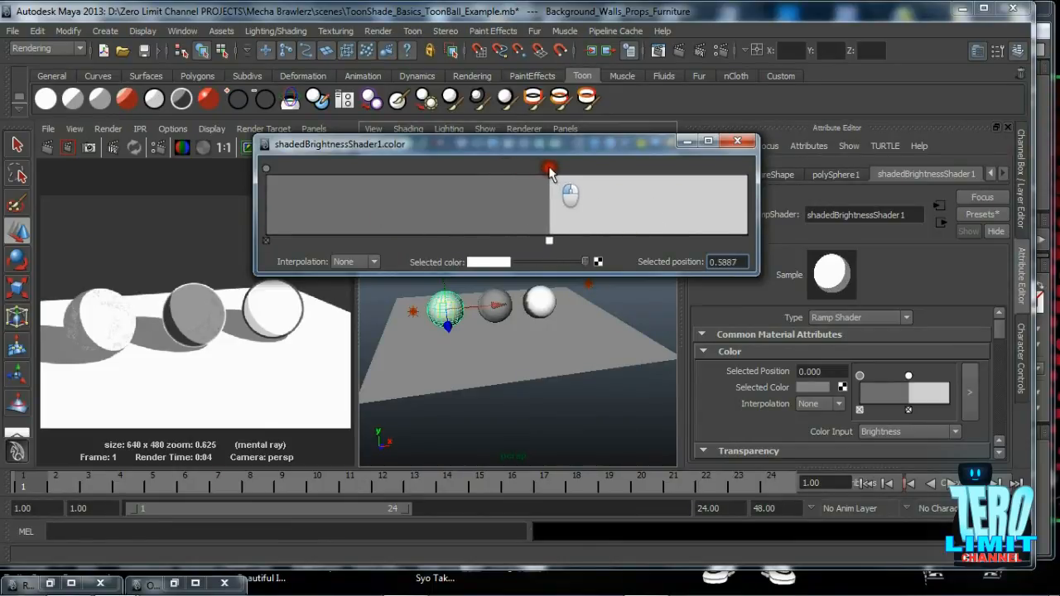
drag(549, 169, 484, 169)
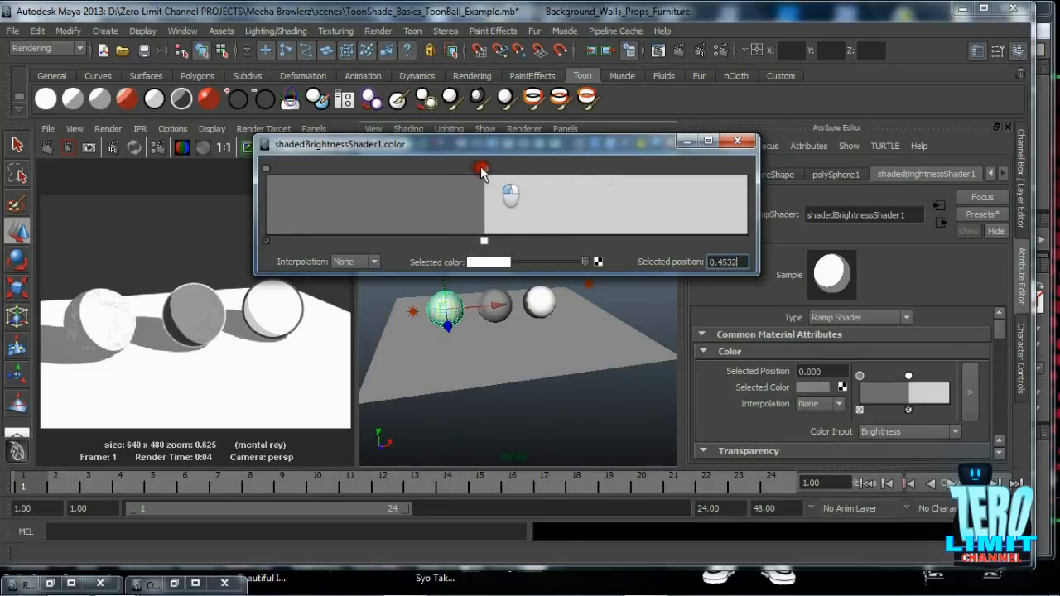
drag(484, 168, 499, 168)
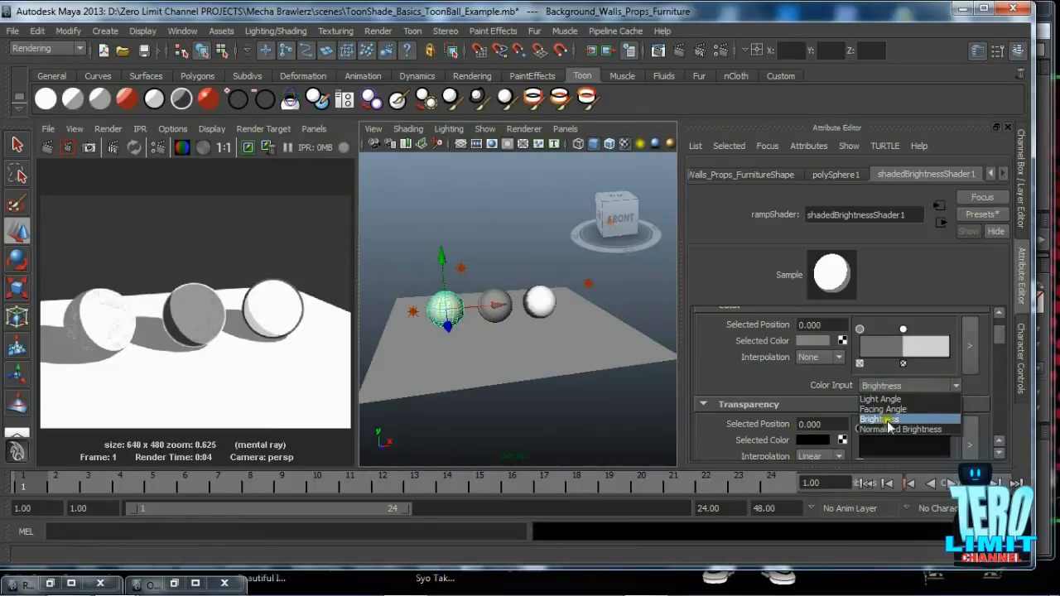
mouse_move(880, 399)
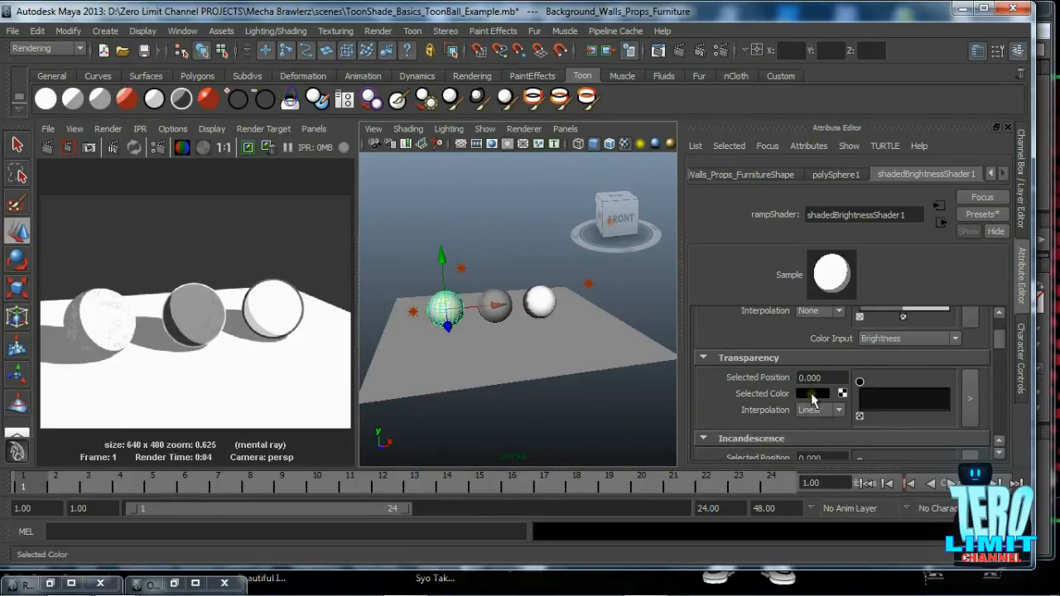
Step: Brighten the transparency colour's V slider to preview see-through, then return it to black
click(811, 393)
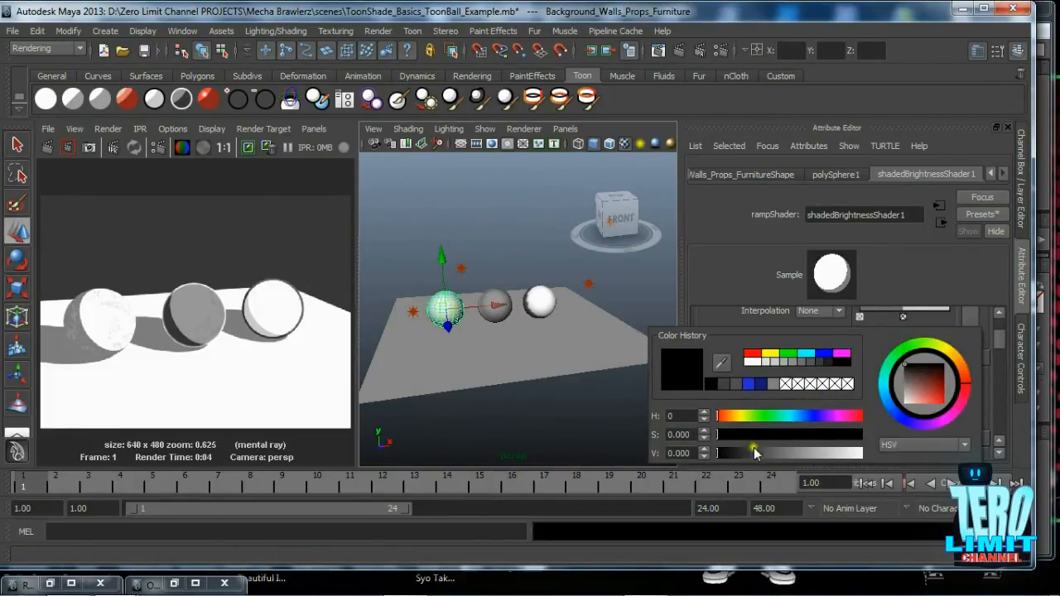
drag(753, 453, 729, 453)
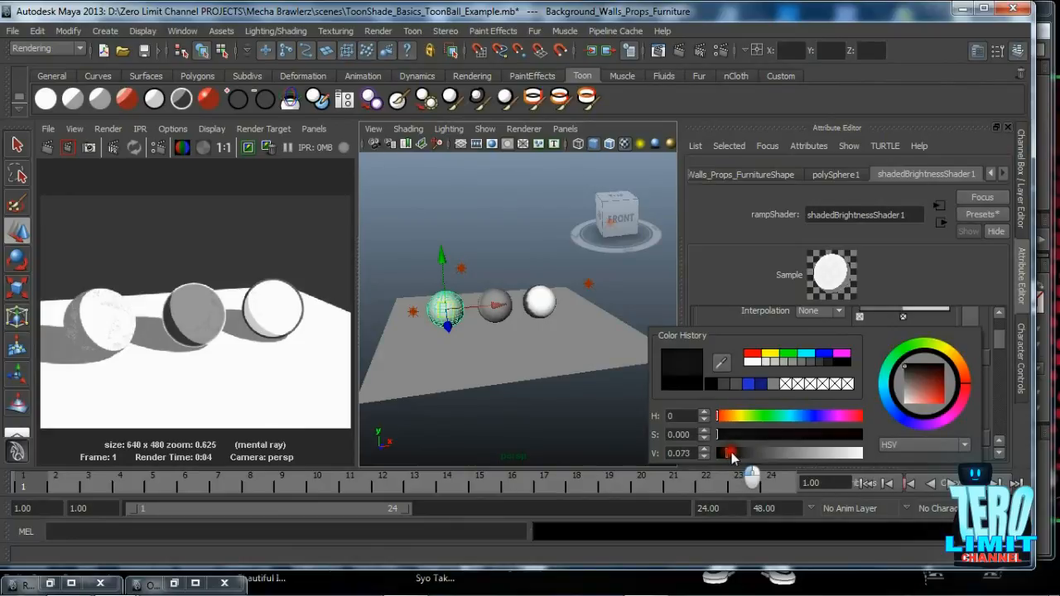
drag(731, 452, 741, 452)
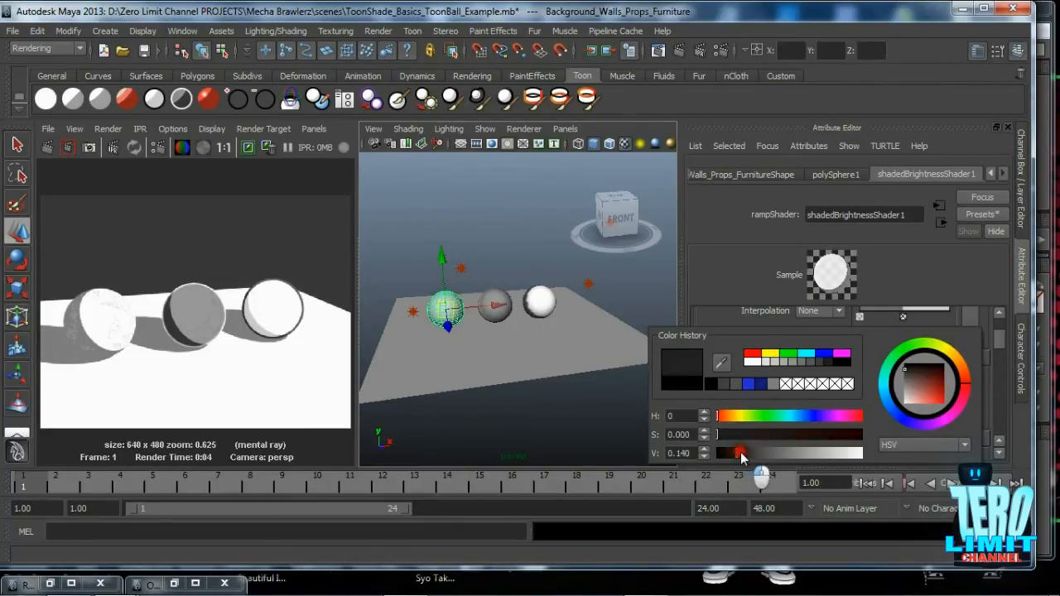
drag(728, 453, 741, 453)
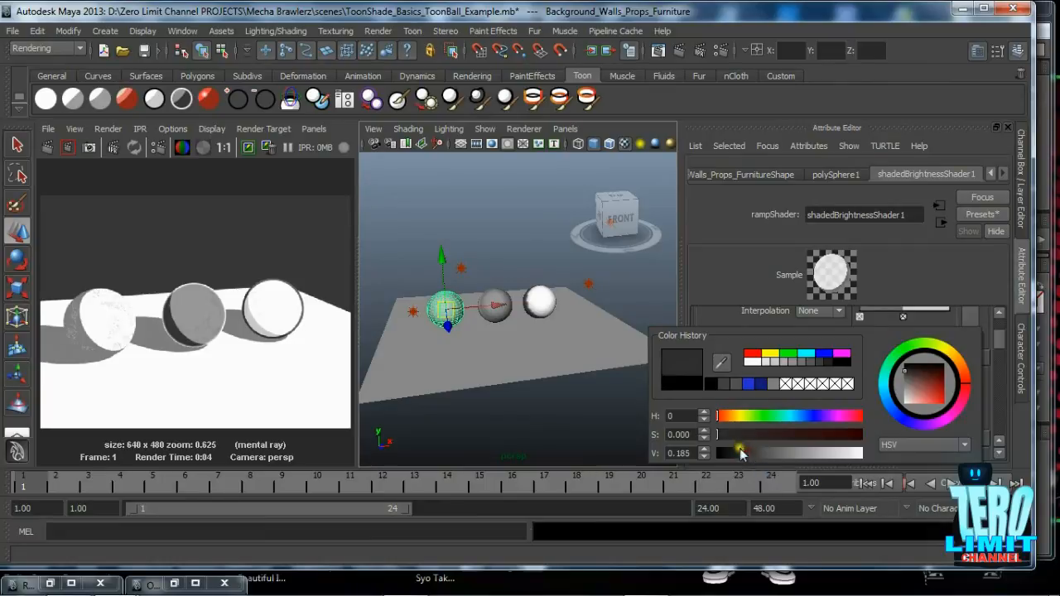
drag(741, 453, 797, 453)
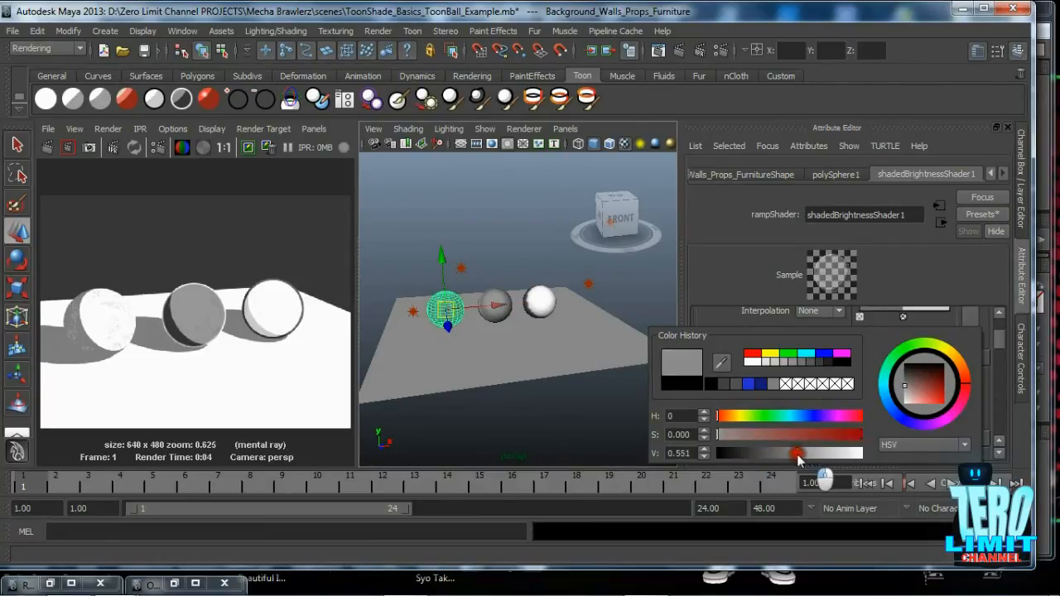
drag(796, 453, 732, 453)
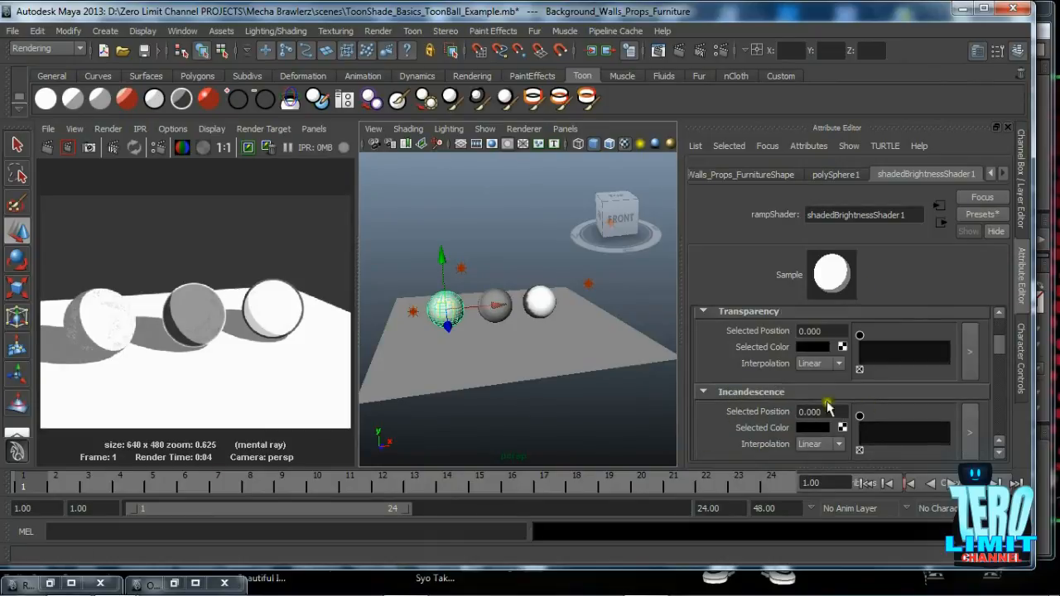
scroll(down, 3)
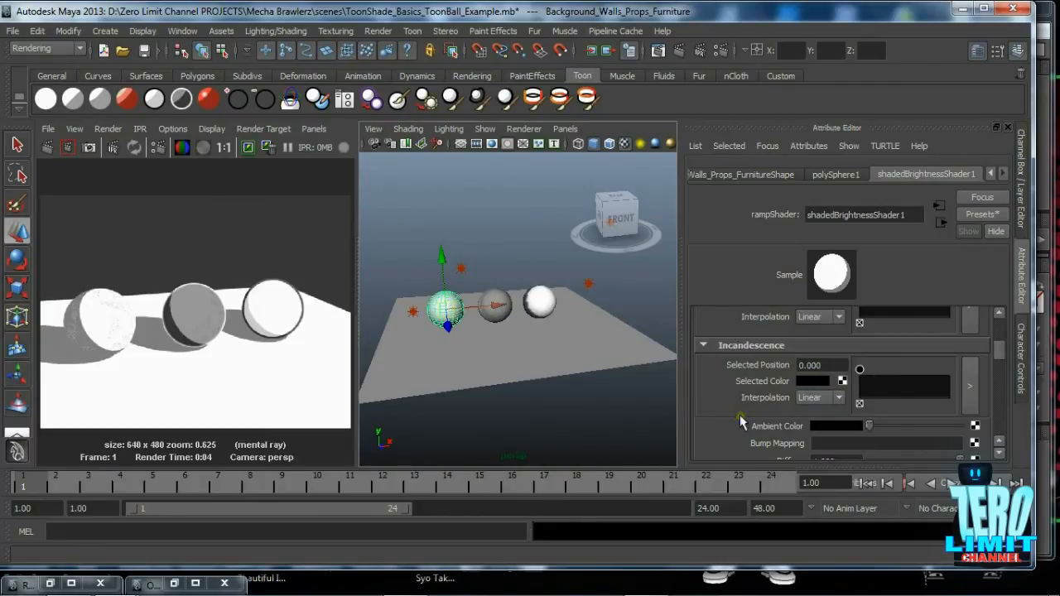
click(703, 345)
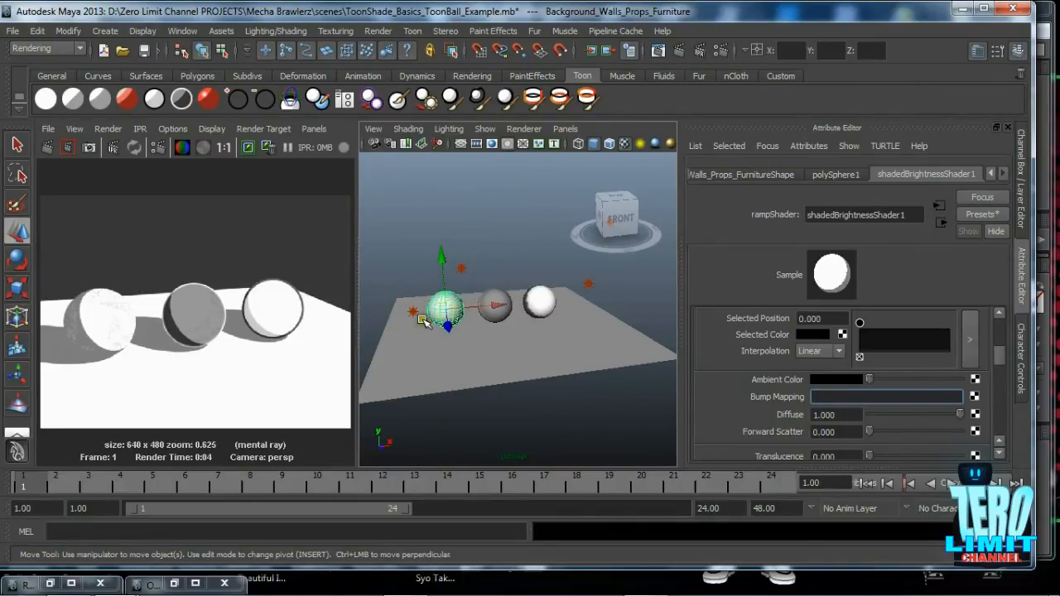
mouse_move(477, 306)
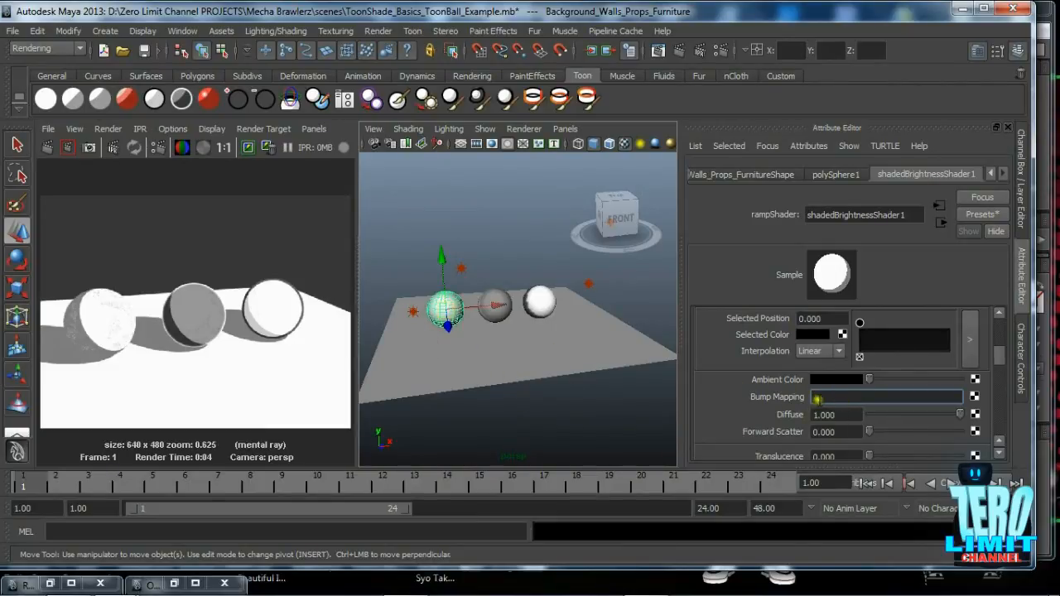
scroll(down, 3)
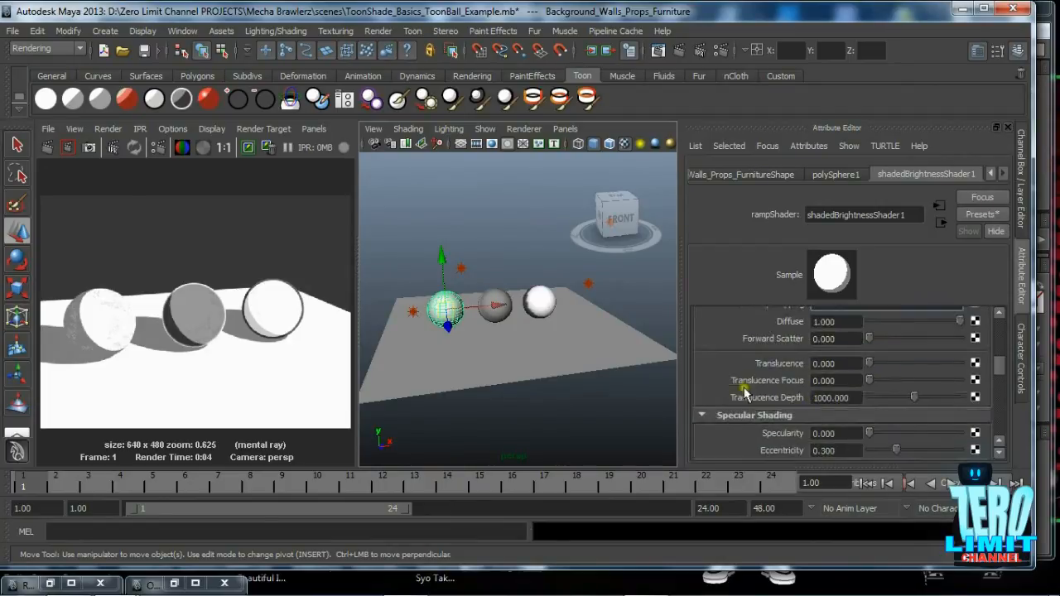
scroll(down, 3)
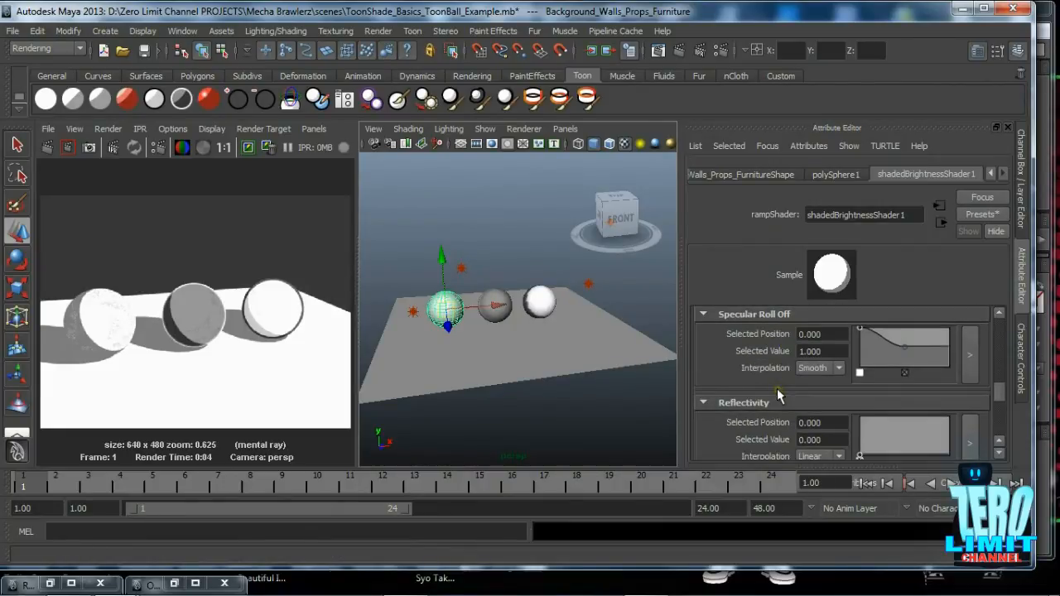
scroll(down, 3)
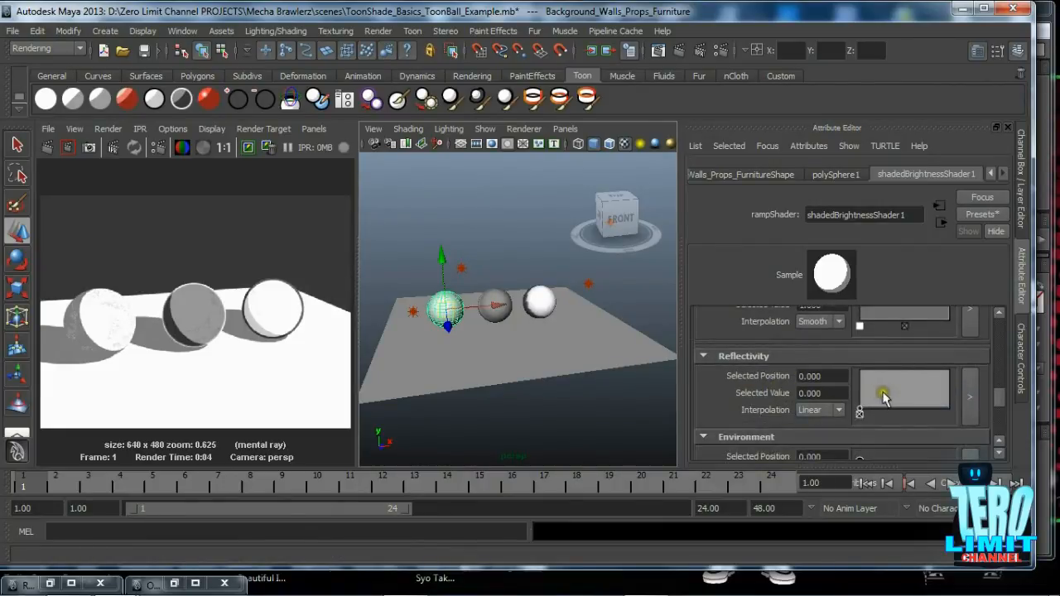
click(404, 579)
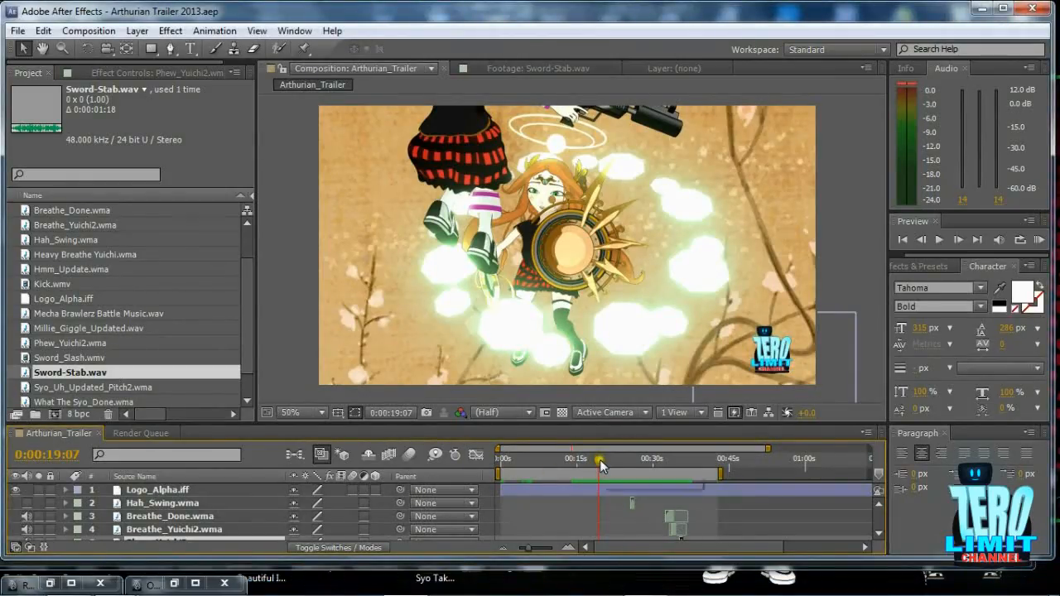
Step: Scrub the Arthurian_Trailer timeline to the sword-stab shot at 0:00:19:03
drag(600, 465, 590, 465)
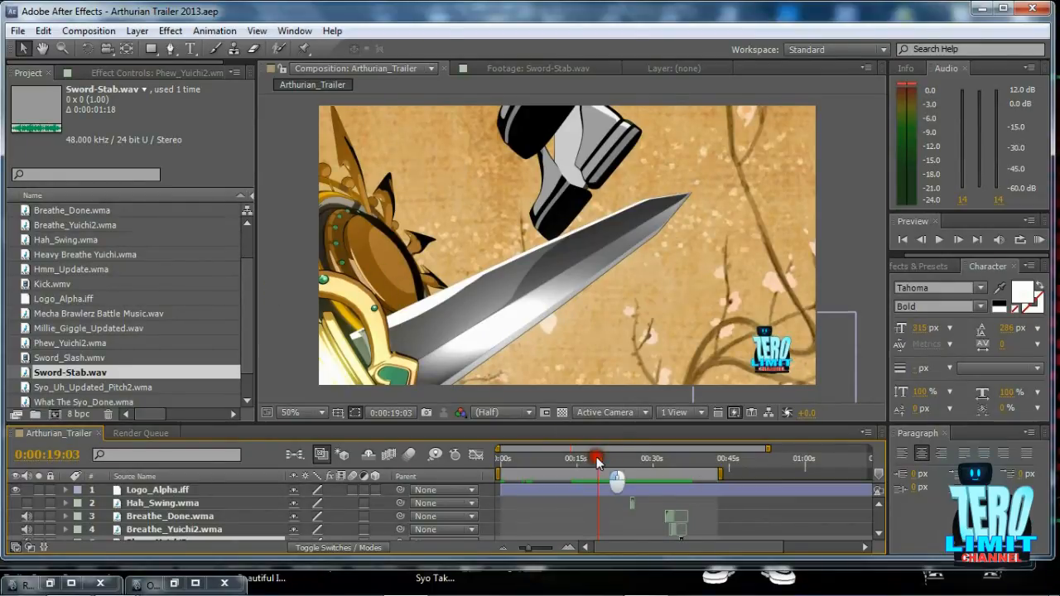
drag(596, 458, 600, 457)
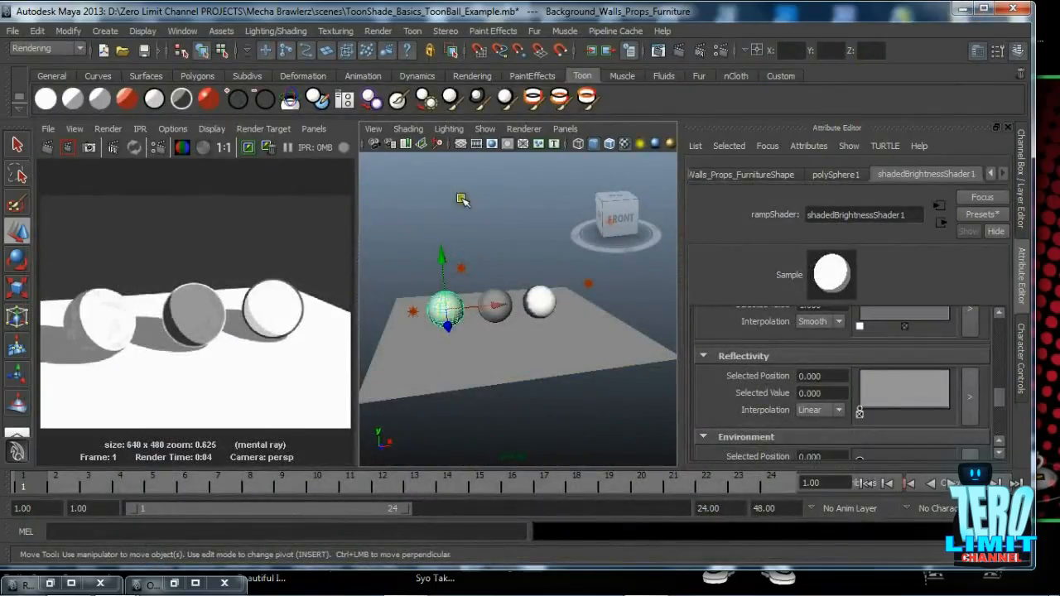
Step: Scroll the ramp shader attributes and expand, then collapse, Shadow Control
scroll(down, 3)
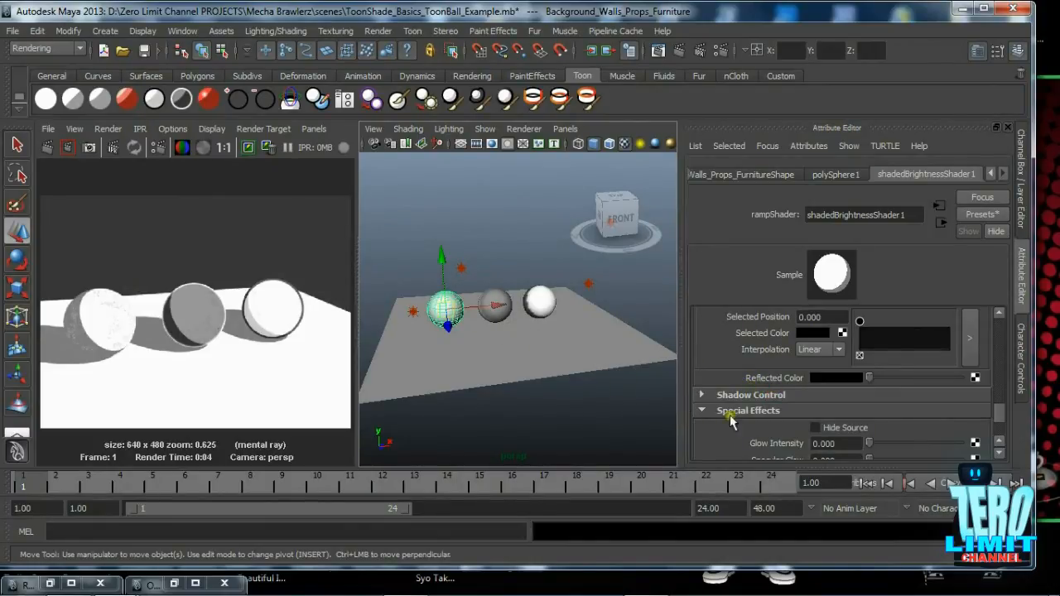
click(701, 395)
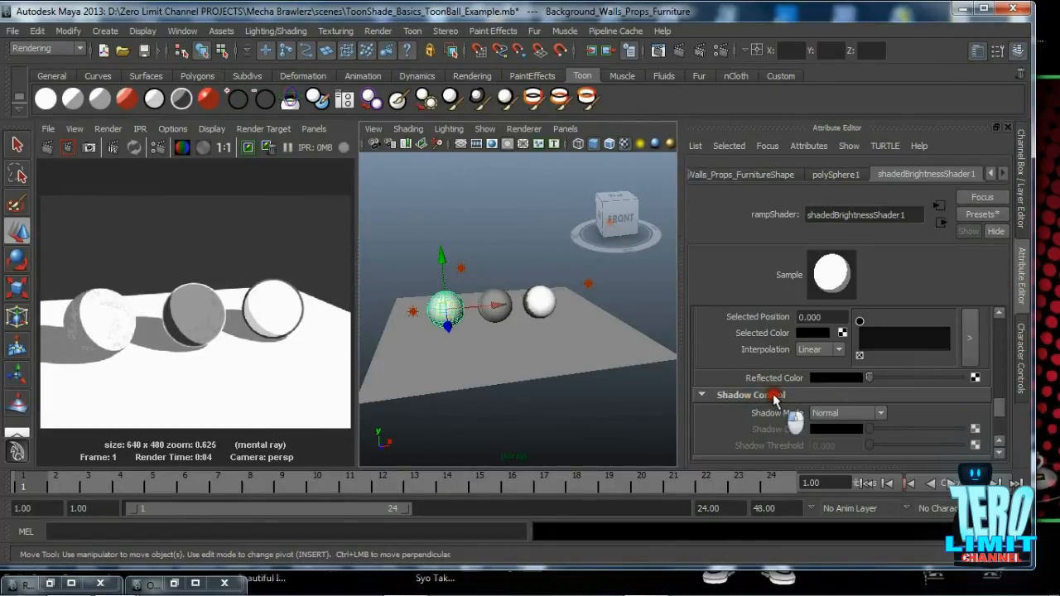
click(701, 394)
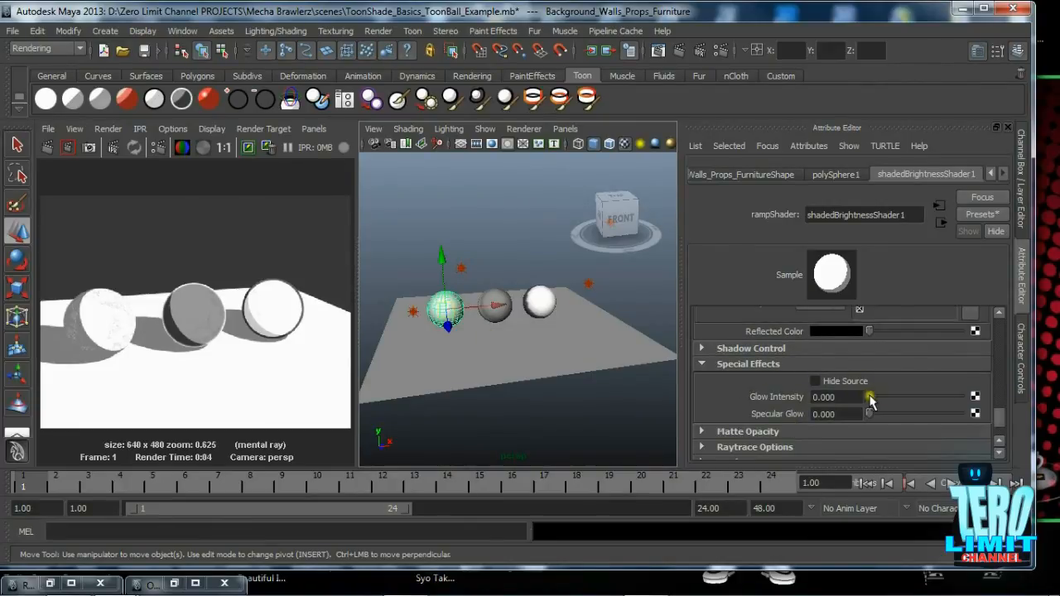
mouse_move(905, 404)
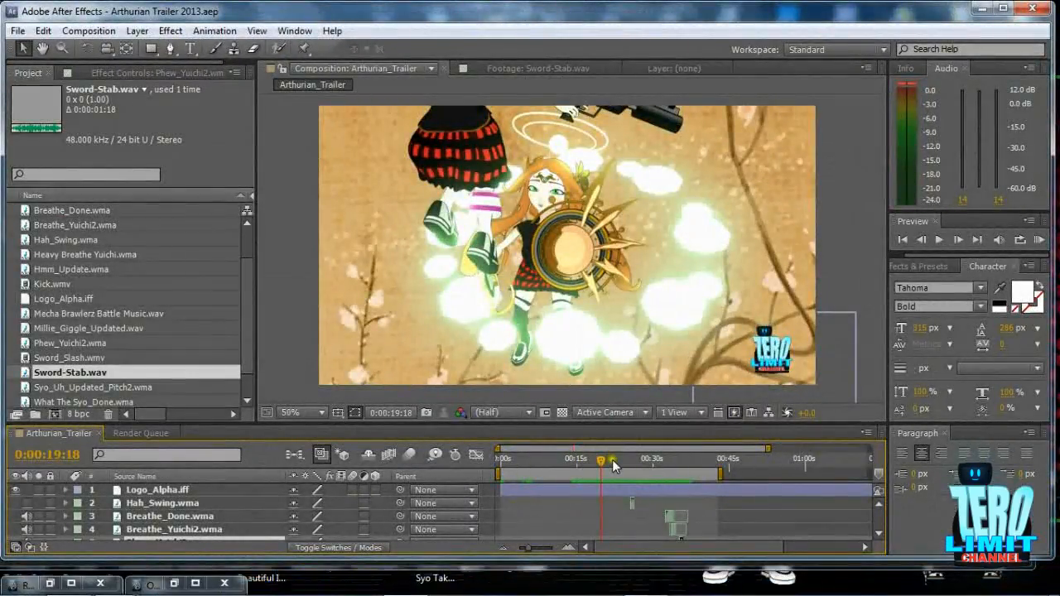
Step: Scrub the trailer to the sword-stab shot at 0:00:19:03, then return to Maya
drag(601, 462, 596, 462)
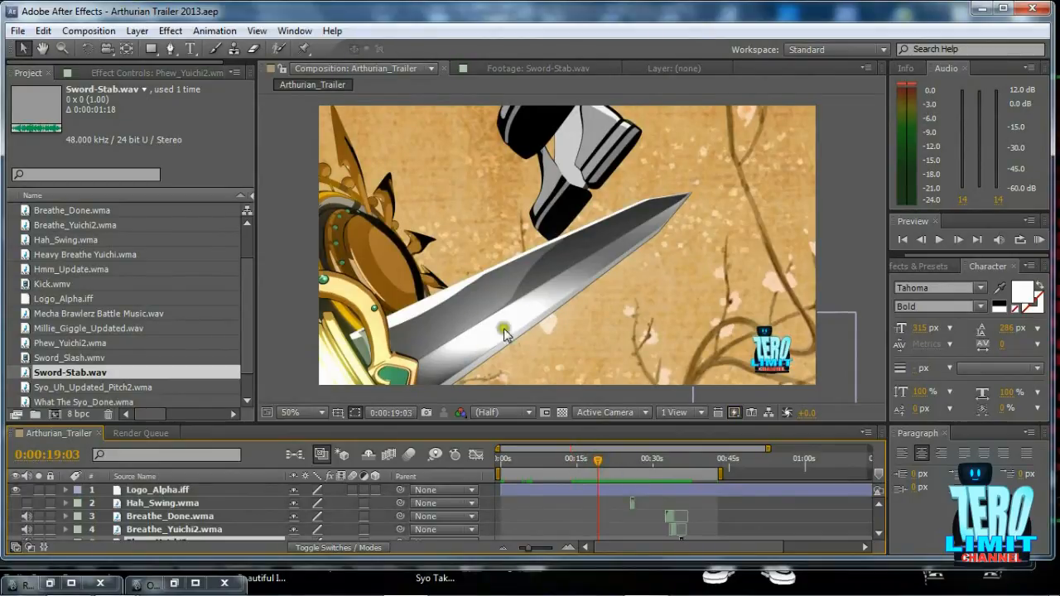
mouse_move(540, 367)
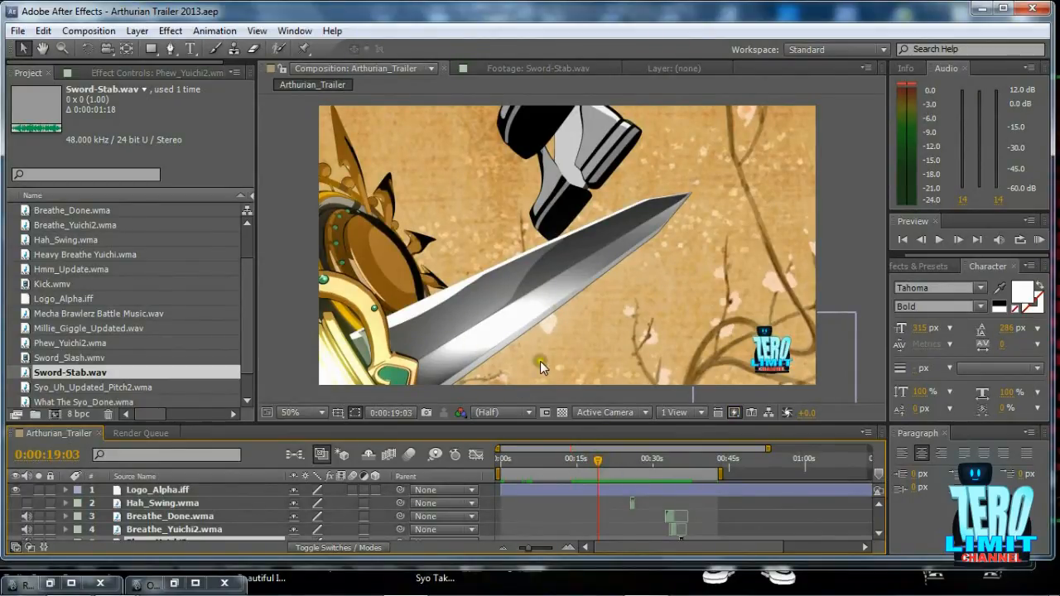
mouse_move(390, 321)
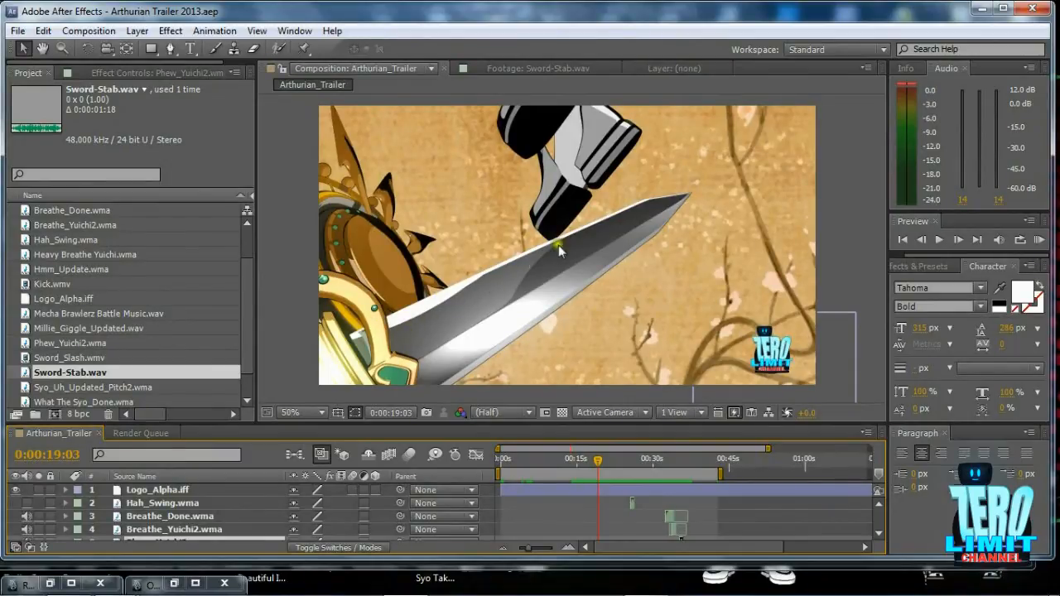
mouse_move(594, 257)
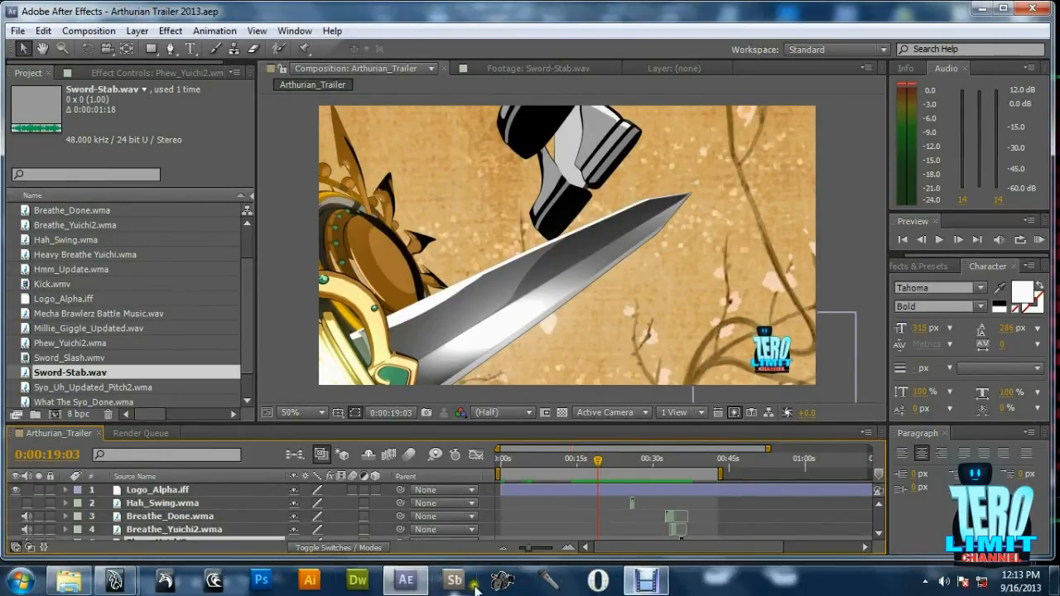
click(406, 579)
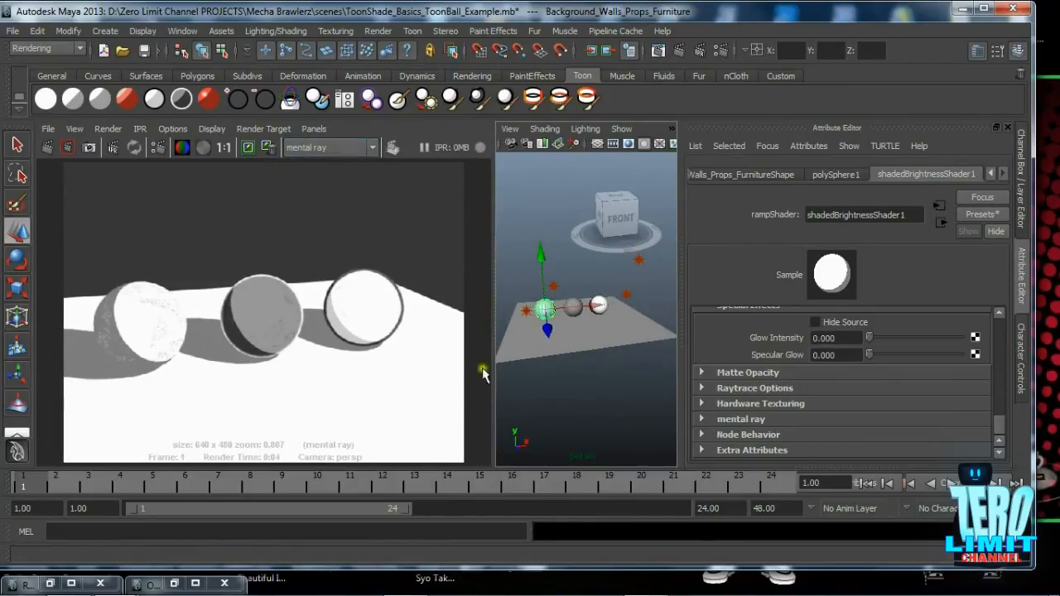
mouse_move(493, 342)
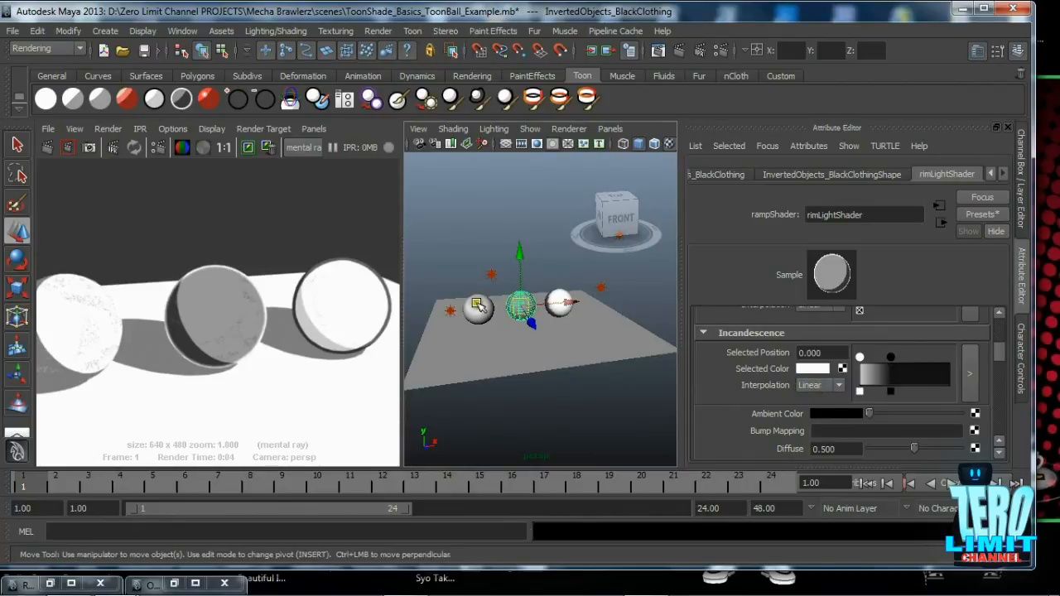
Step: Select the left sphere and set its incandescence ramp Interpolation to None
click(478, 309)
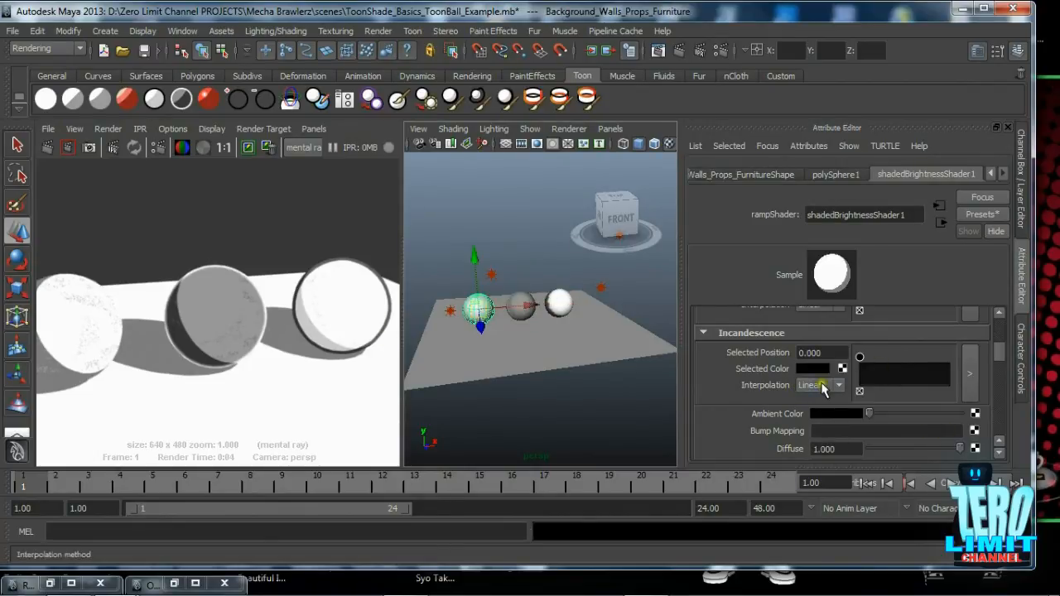
mouse_move(820, 385)
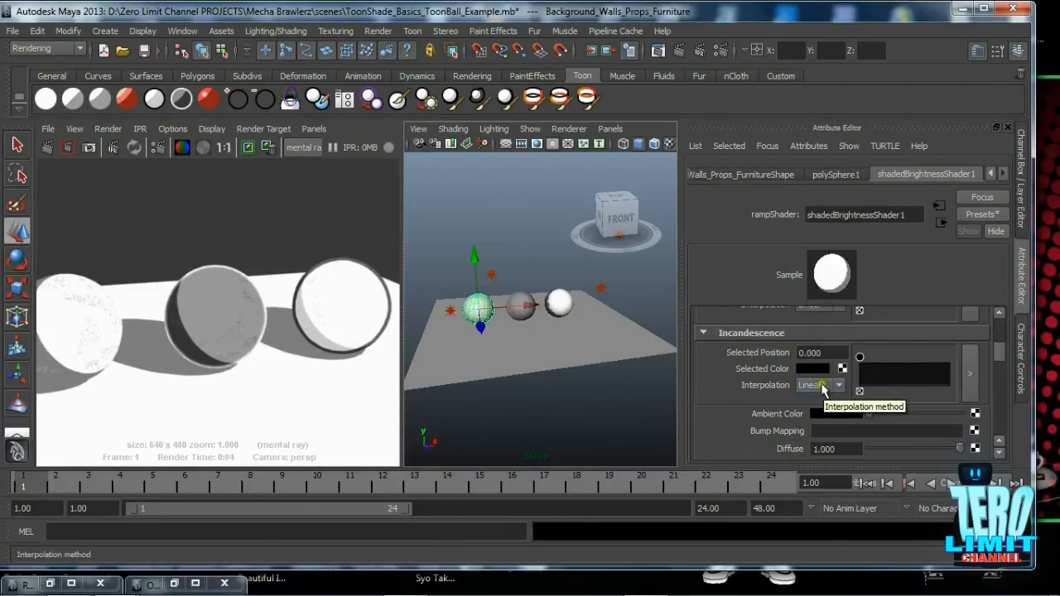
click(820, 385)
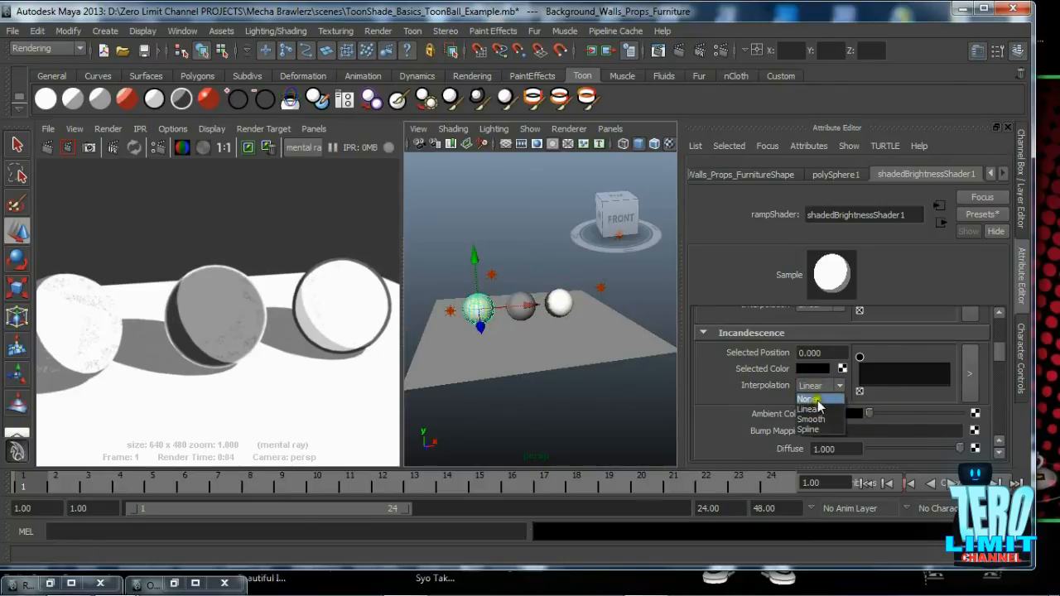
click(810, 409)
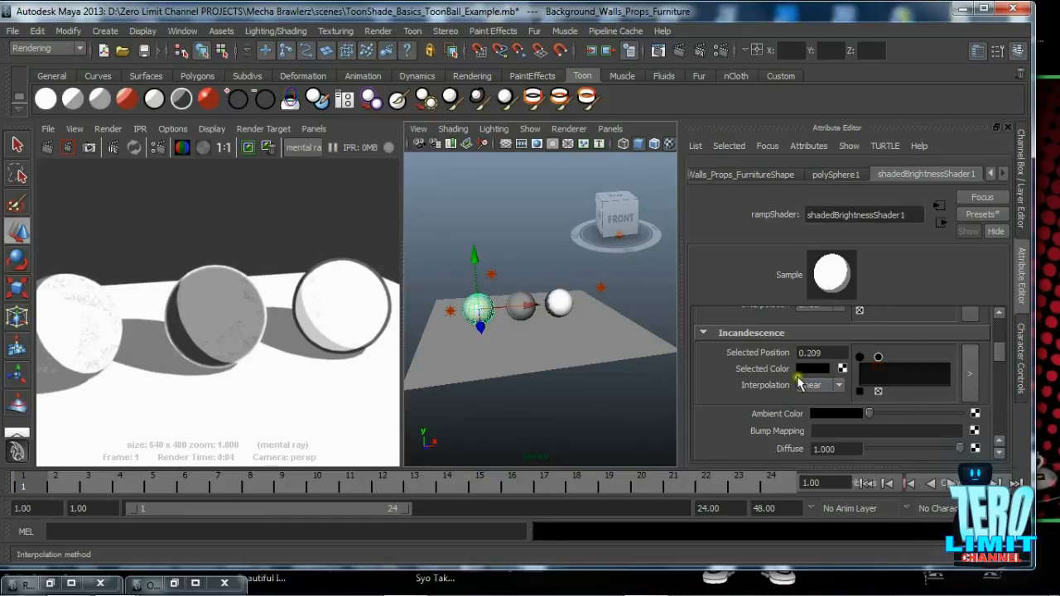
click(819, 385)
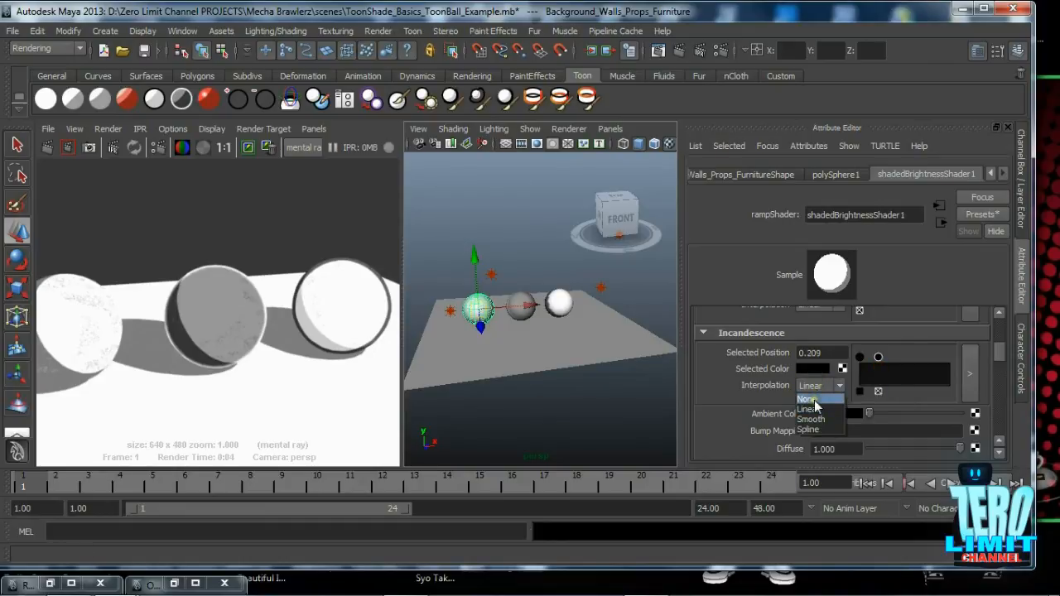
click(805, 399)
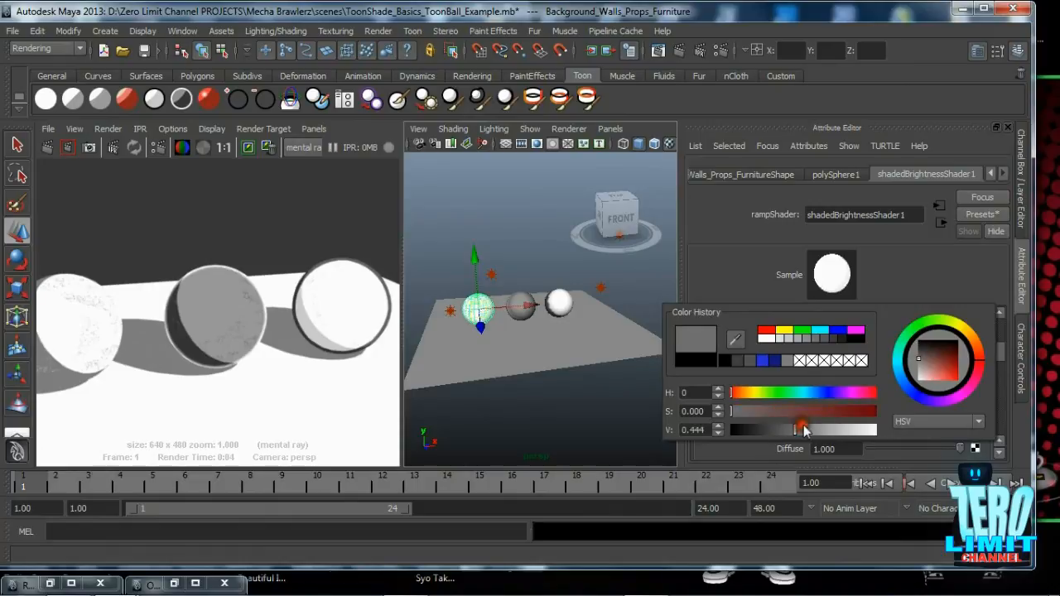
Step: Lower the ramp colour's V value to about 0.18, a deep grey
drag(803, 429, 762, 429)
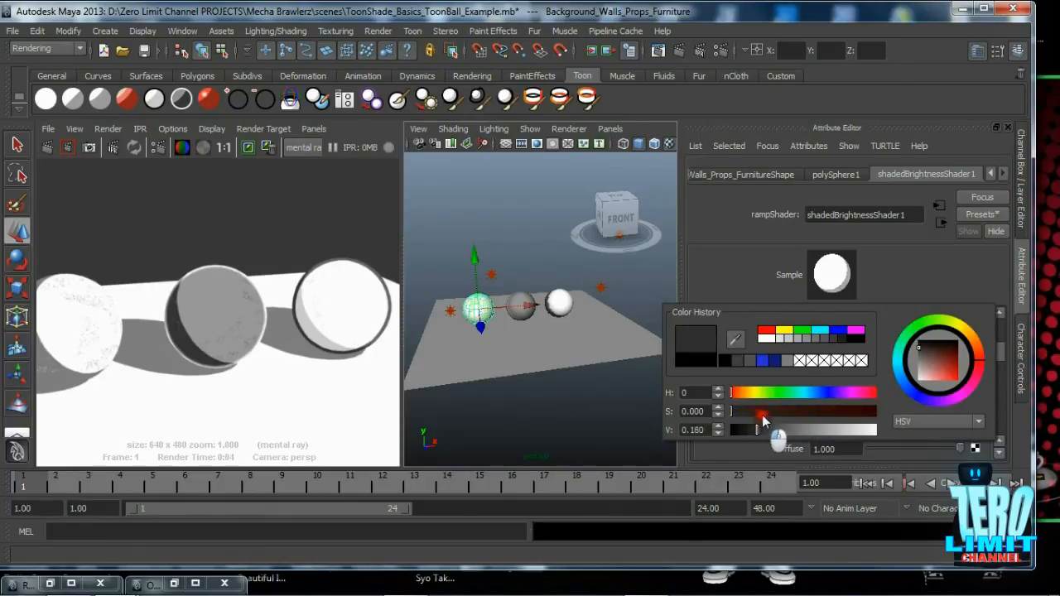
drag(762, 429, 753, 429)
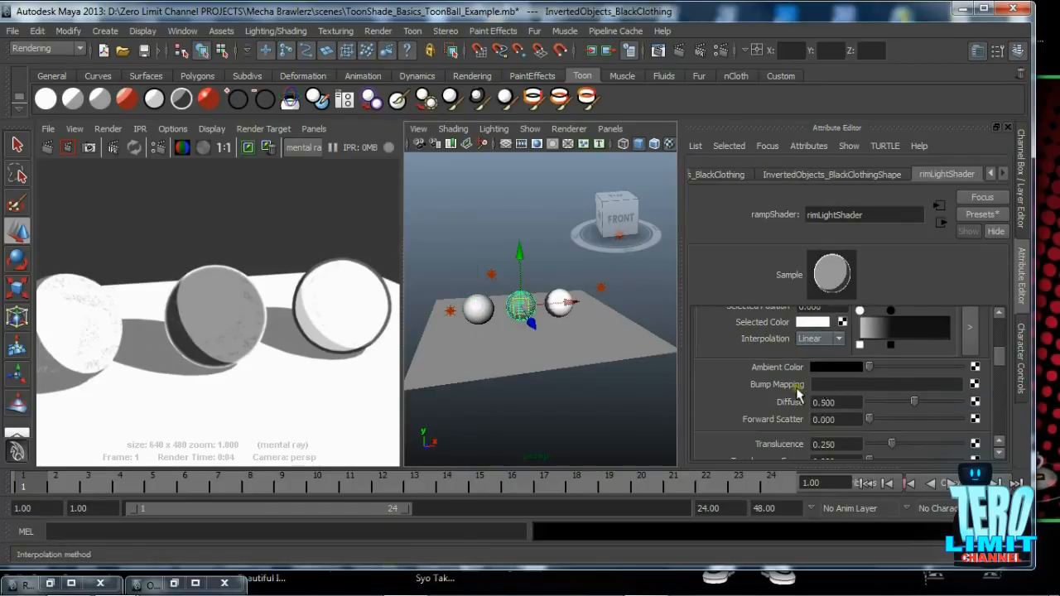
Step: Move the darkProfileShader incandescence split to 0.183 and mark a render region over the right sphere's edge
scroll(down, 3)
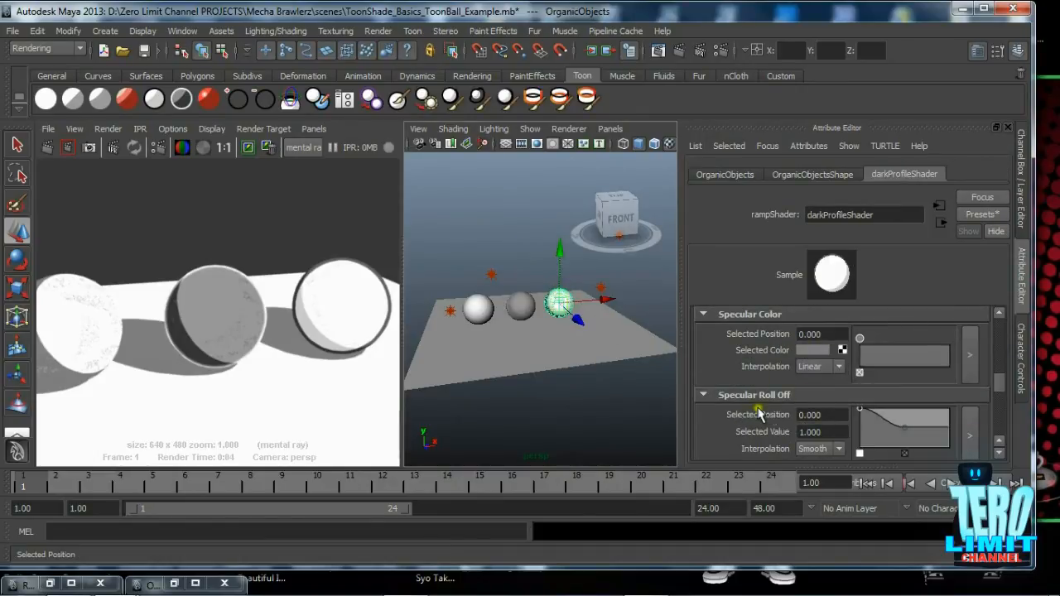
scroll(down, 3)
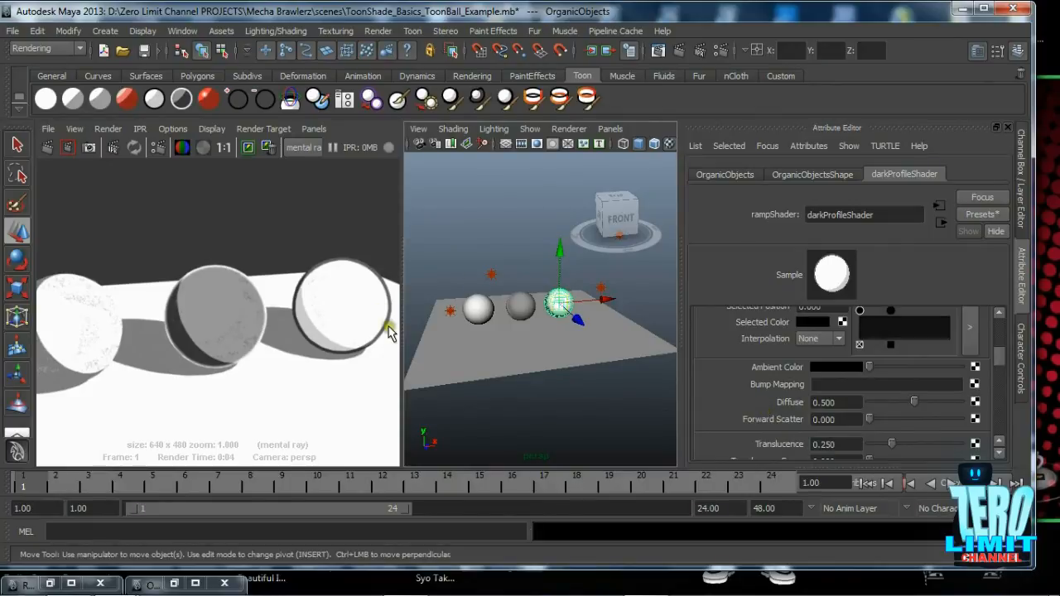
mouse_move(304, 335)
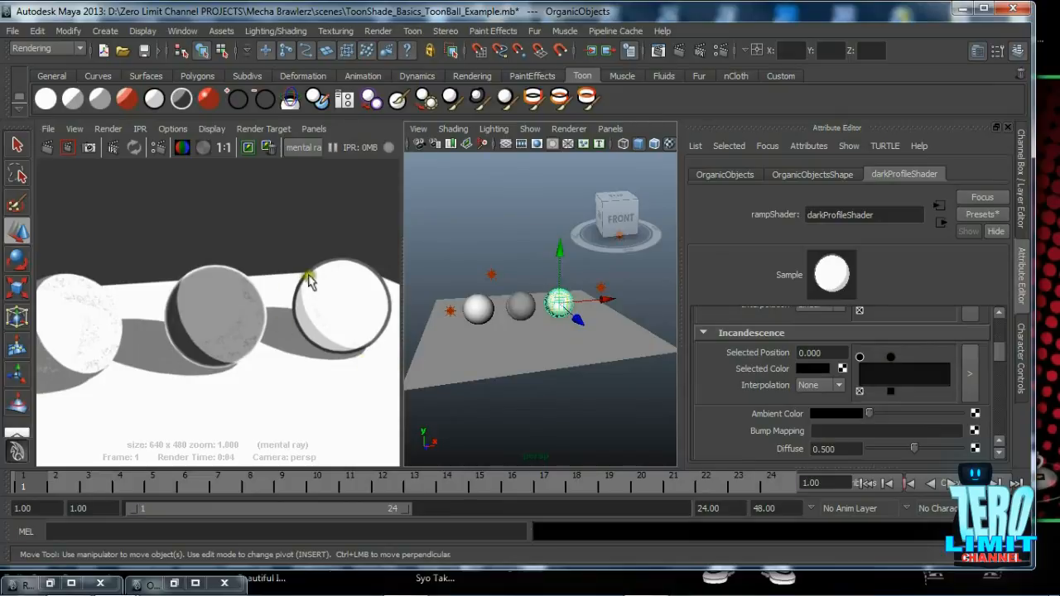
mouse_move(352, 352)
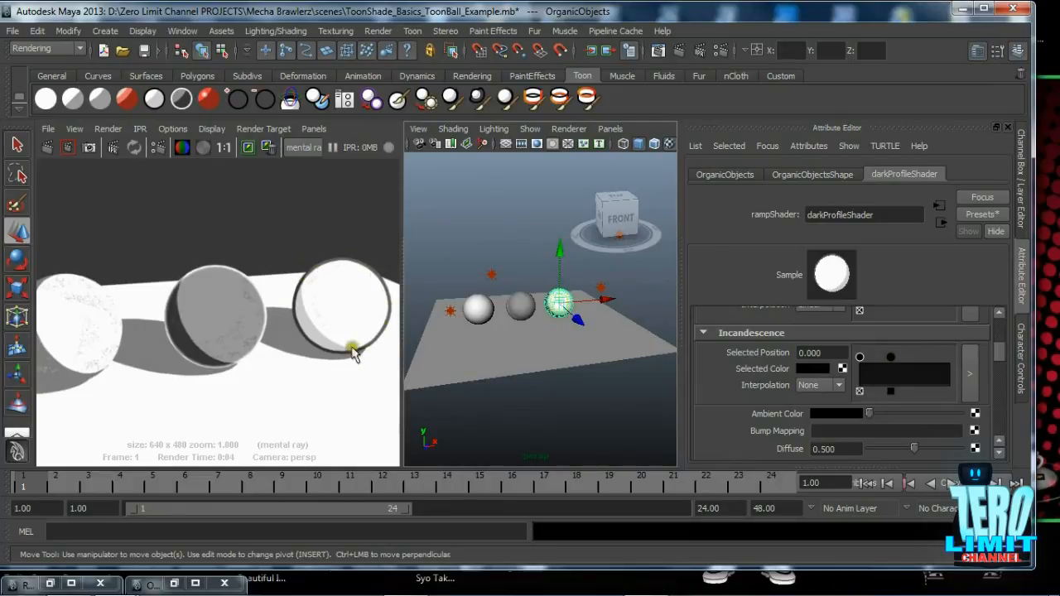
mouse_move(422, 356)
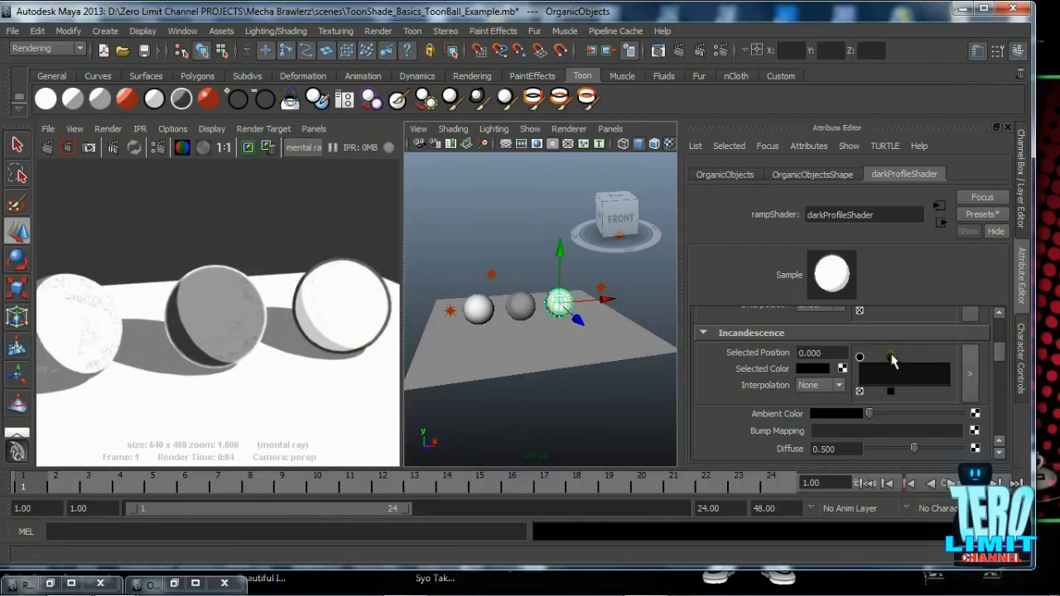
drag(860, 357, 915, 357)
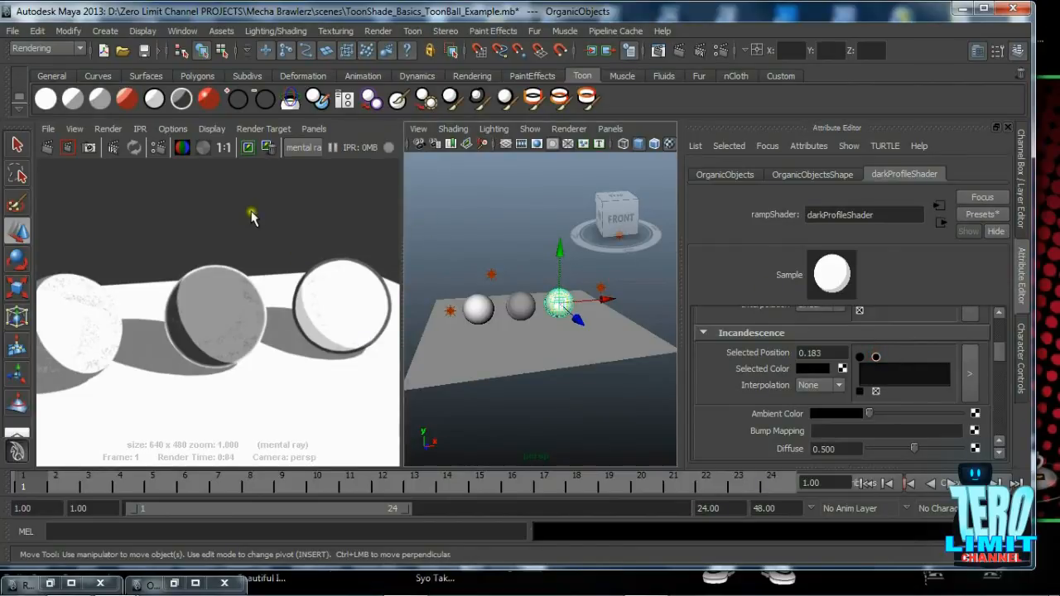
drag(252, 217, 335, 298)
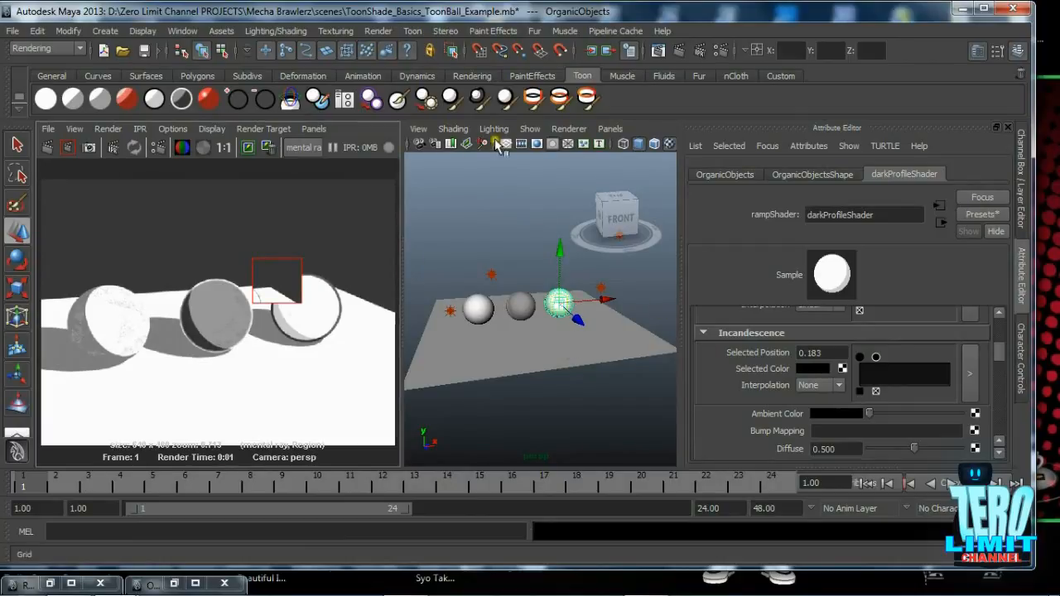
Step: Switch the perspective camera to the saved closer bookmarked angle on the spheres
click(417, 129)
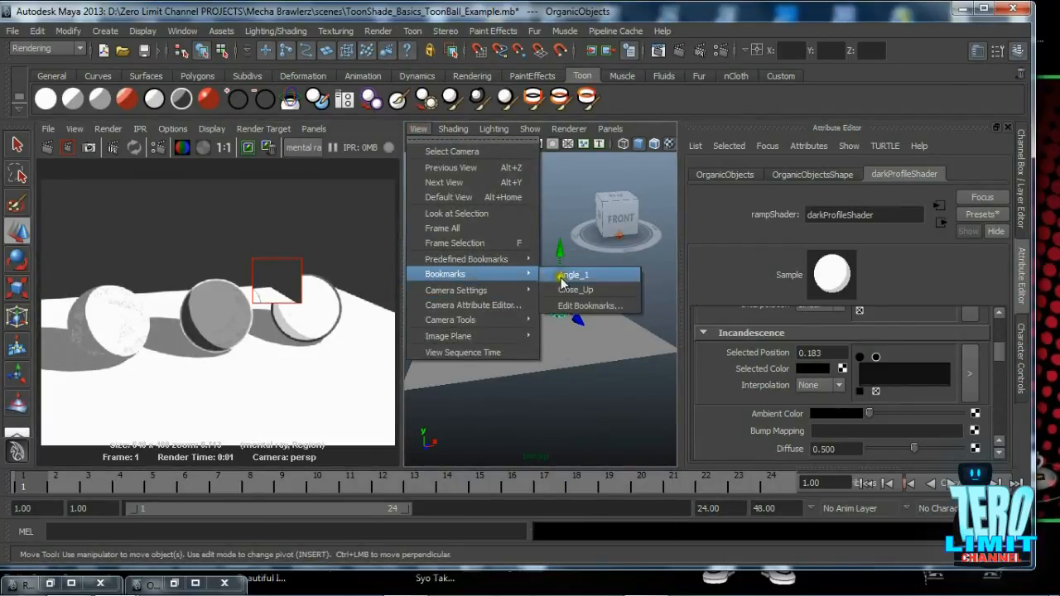
click(571, 274)
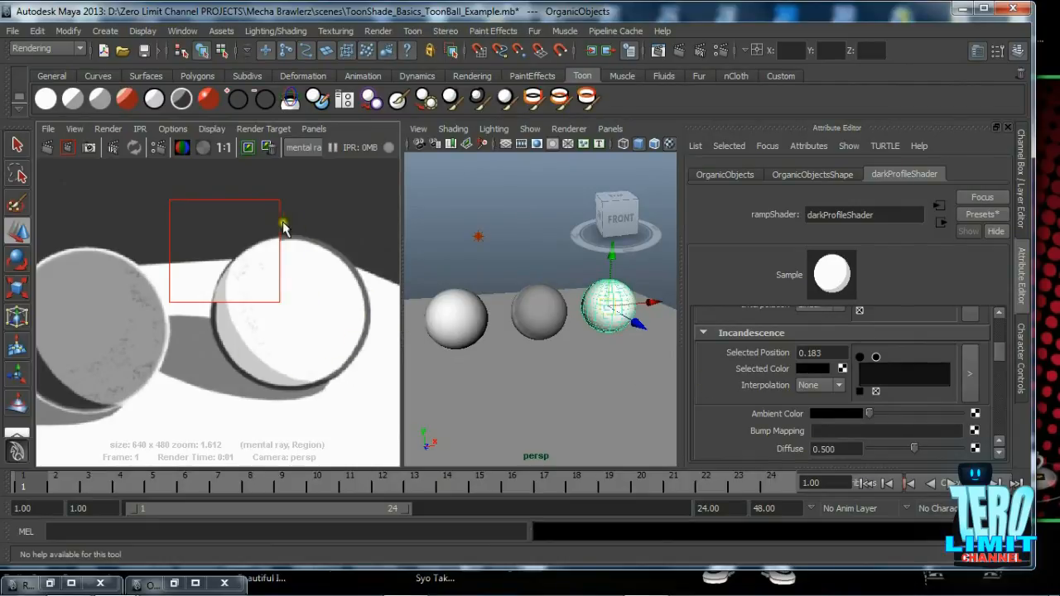
mouse_move(178, 201)
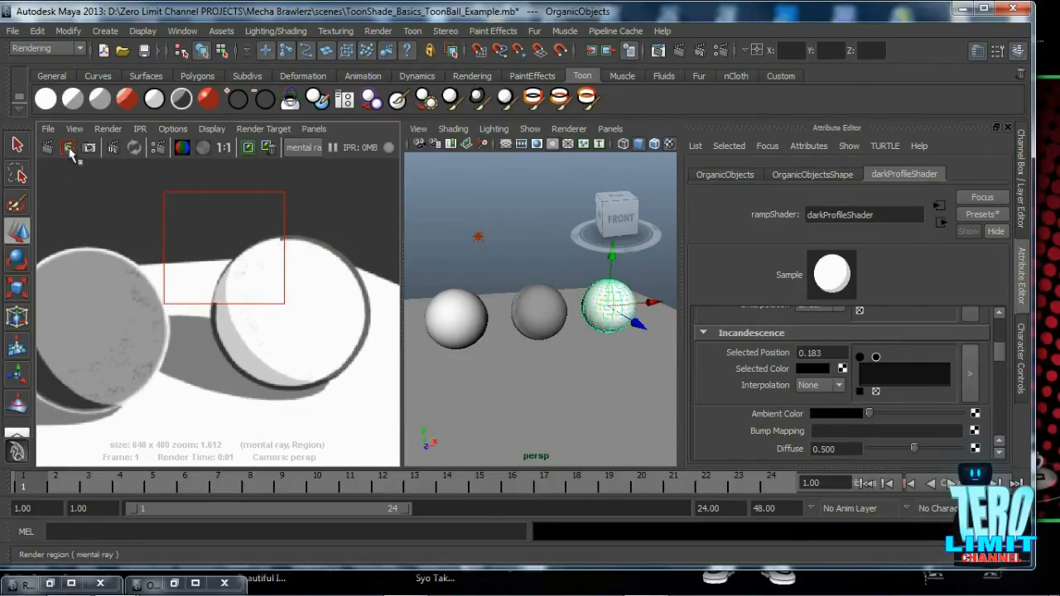
mouse_move(69, 147)
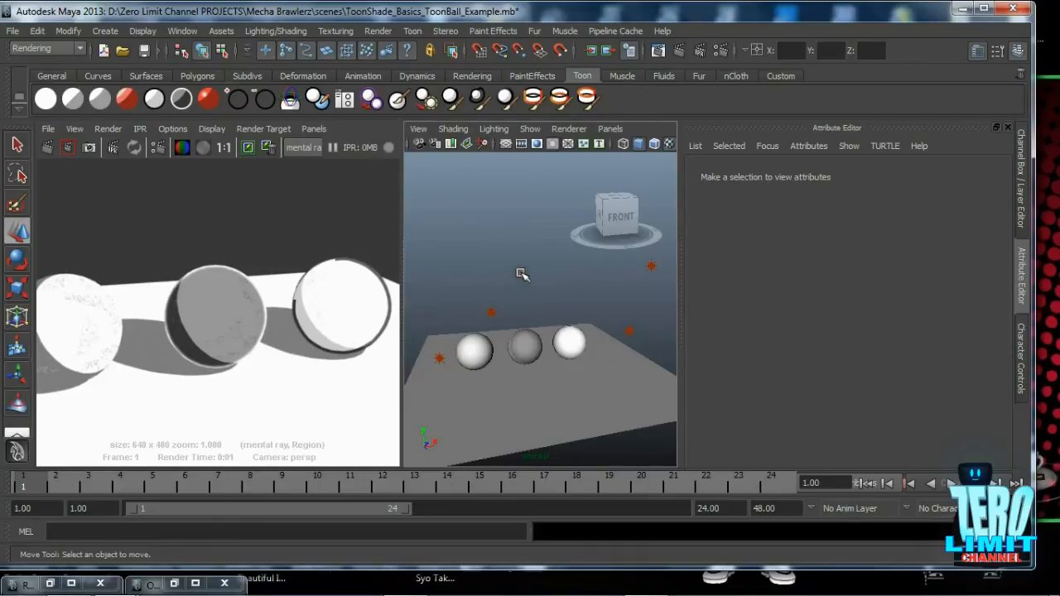
mouse_move(465, 280)
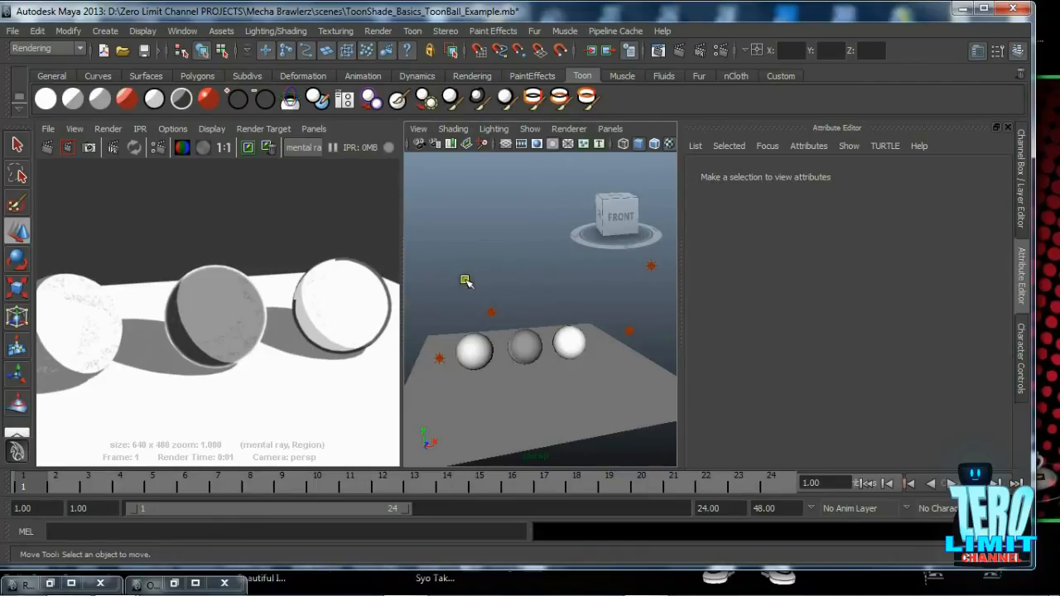
mouse_move(498, 282)
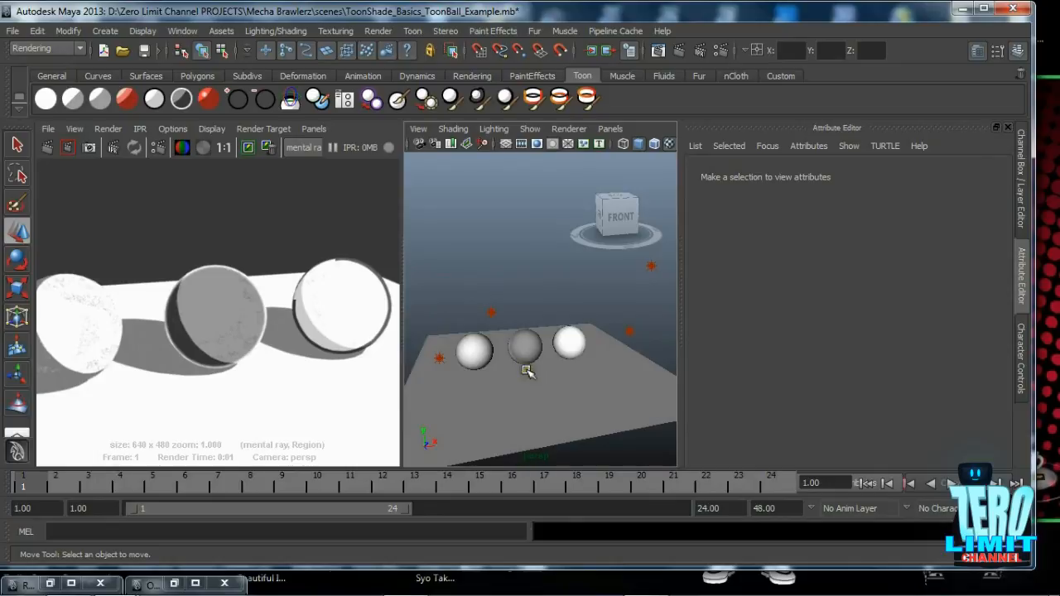
mouse_move(570, 410)
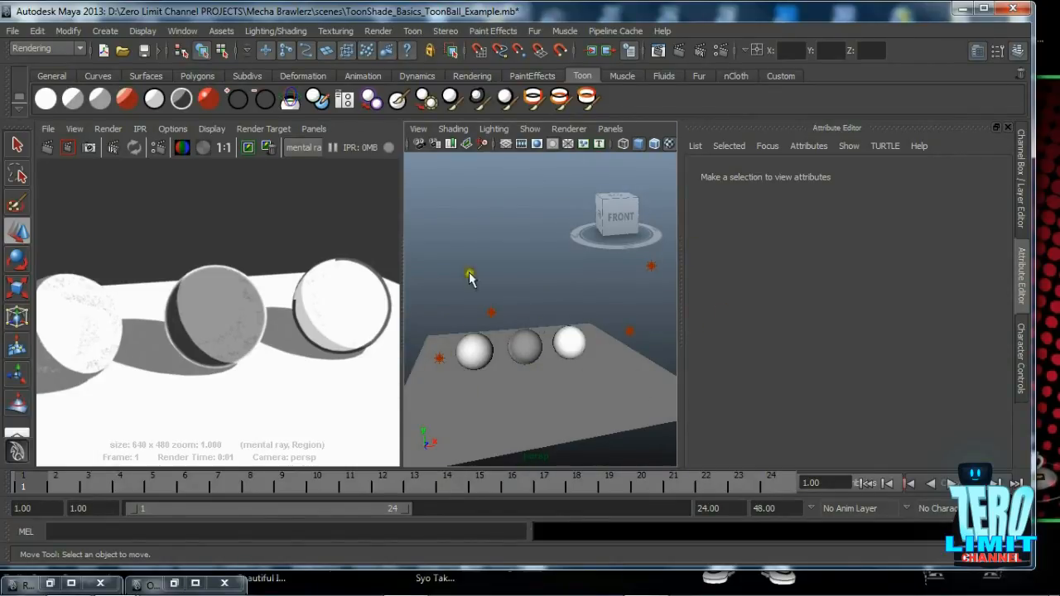
mouse_move(524, 432)
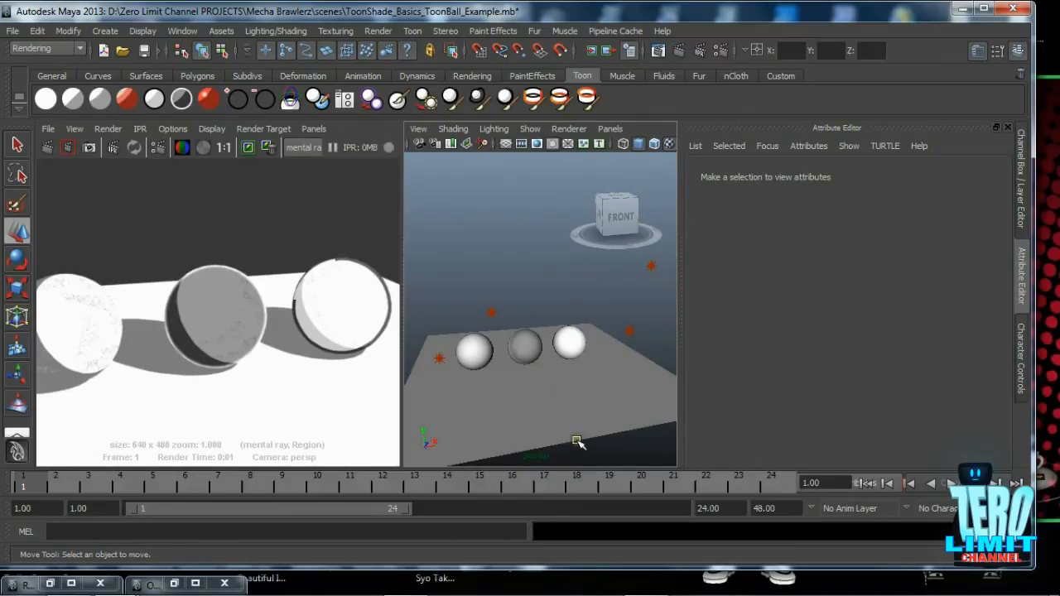
mouse_move(609, 440)
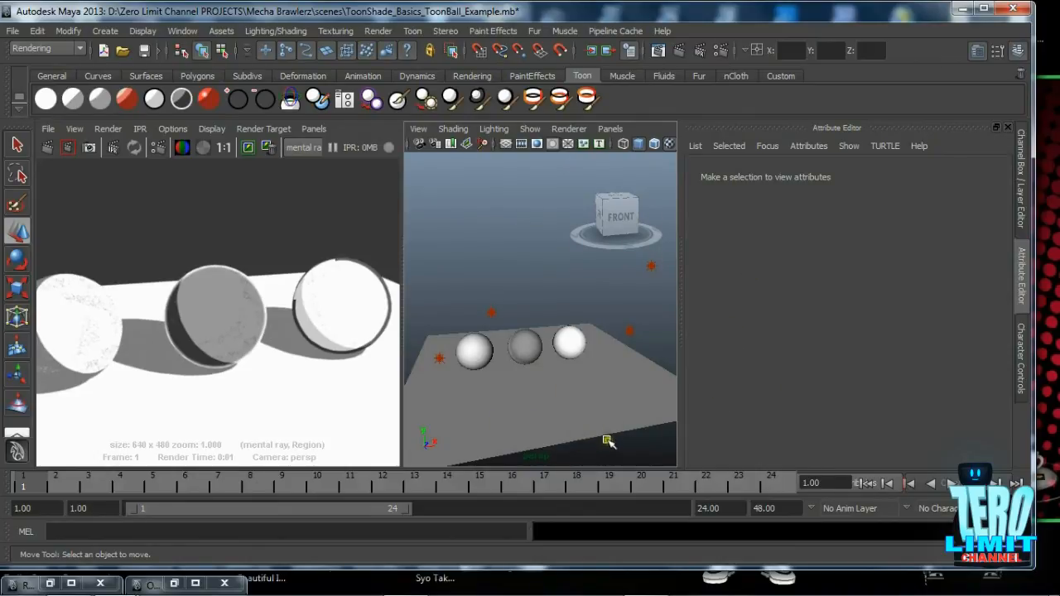
mouse_move(660, 378)
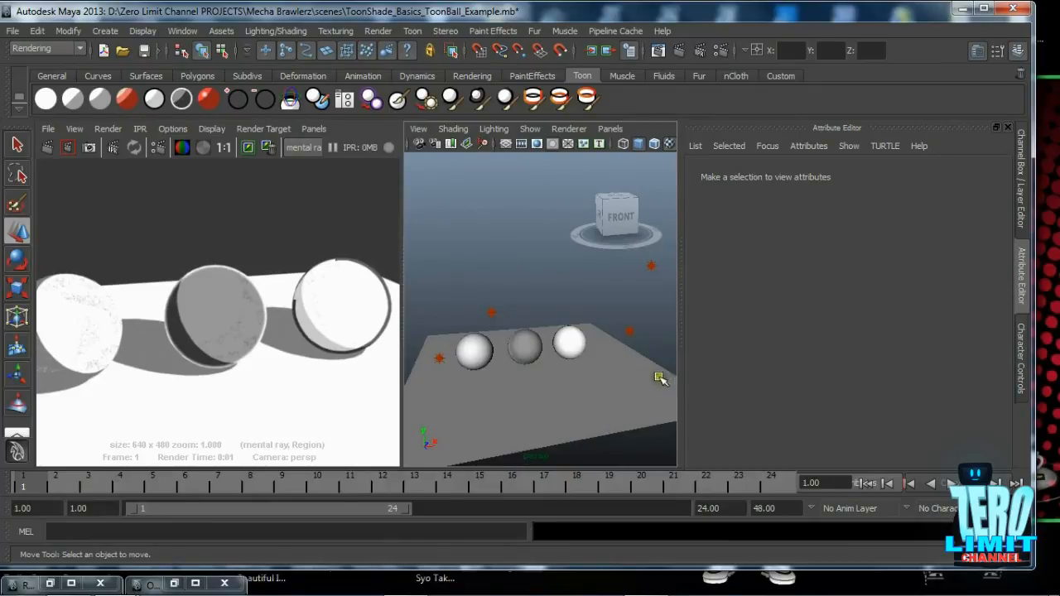
mouse_move(453, 385)
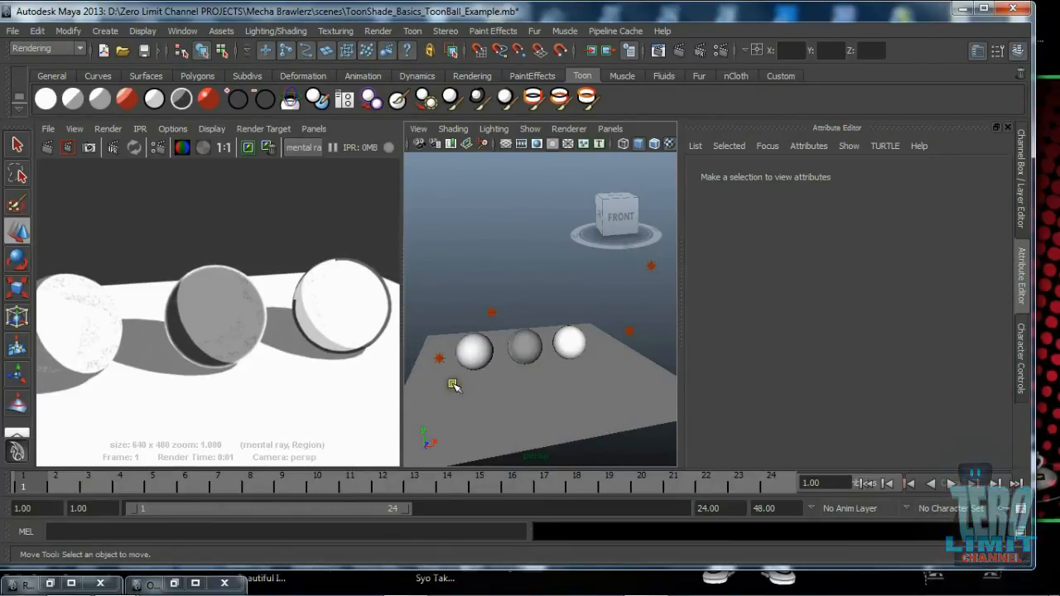
mouse_move(546, 404)
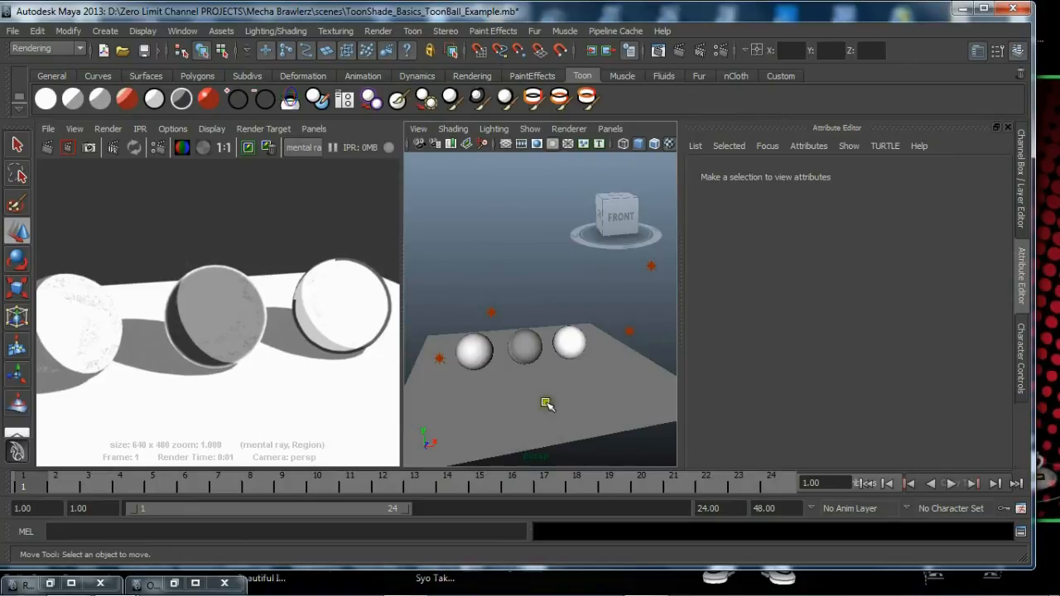
mouse_move(577, 447)
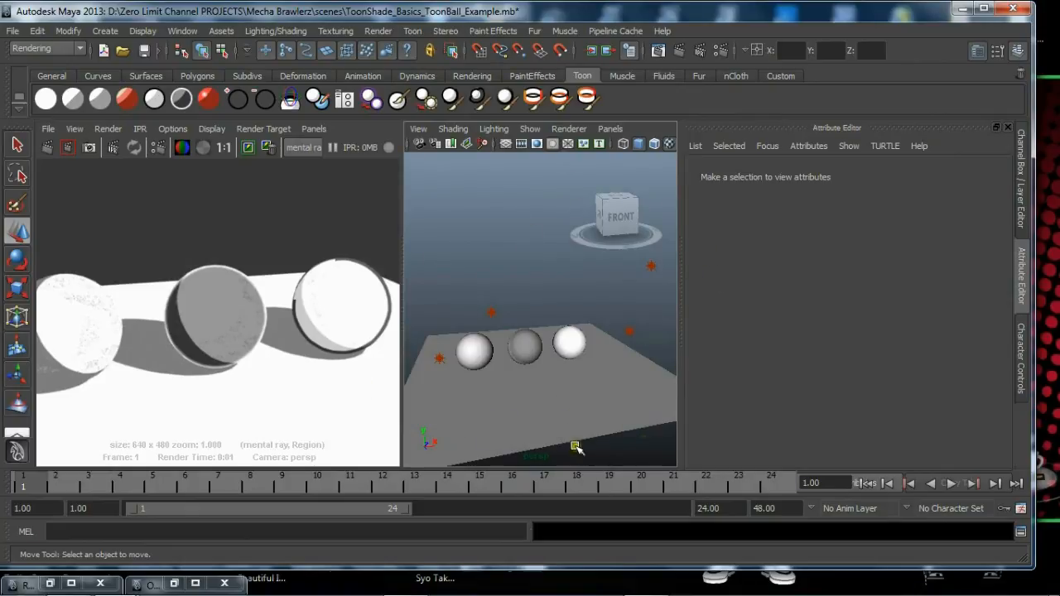